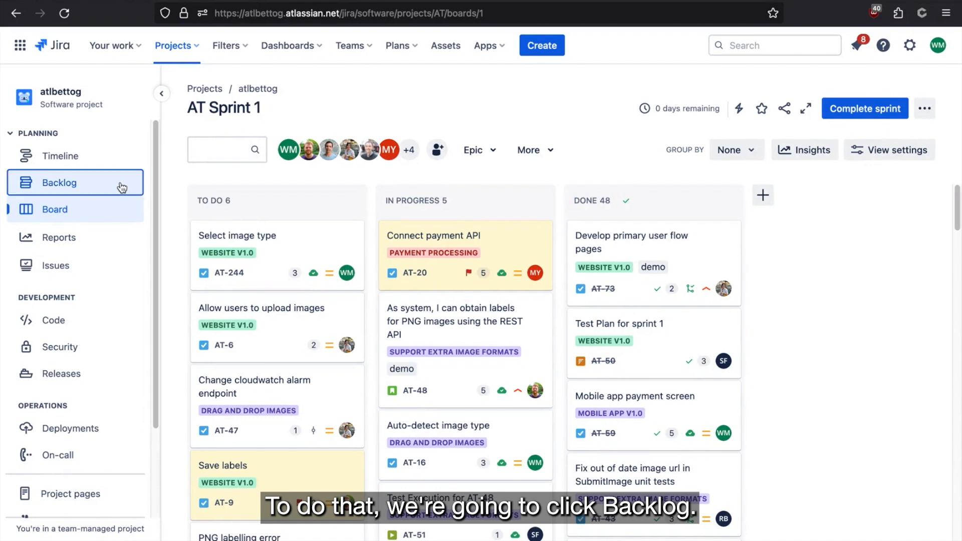
# Create the issue 'Implement the new dialog for Login' at the end of AT Sprint 1's backlog.
pyautogui.click(59, 182)
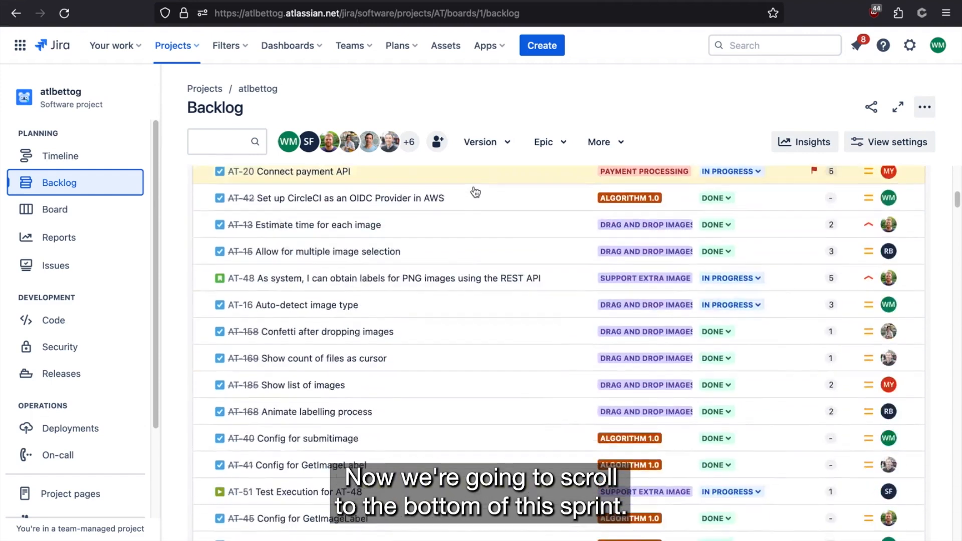
pyautogui.scroll(-3)
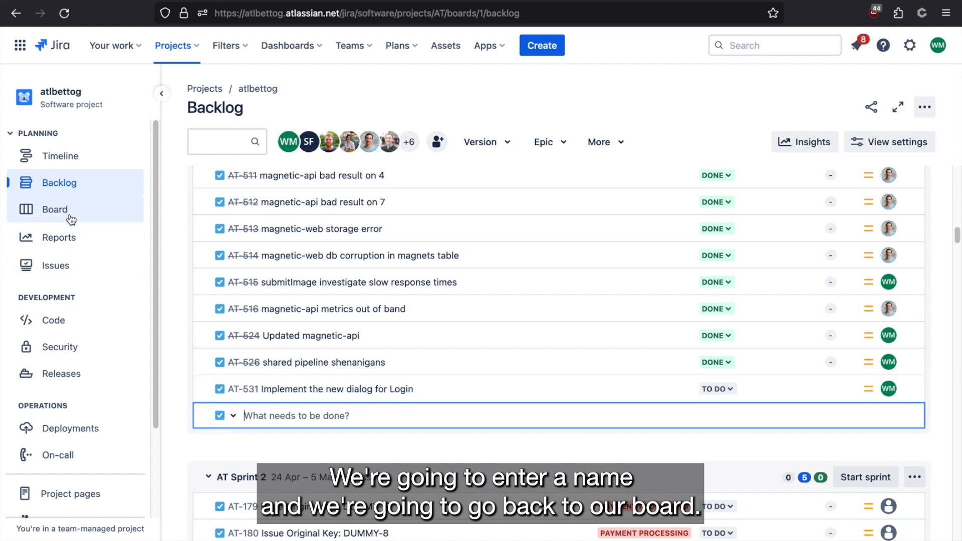
pyautogui.click(55, 210)
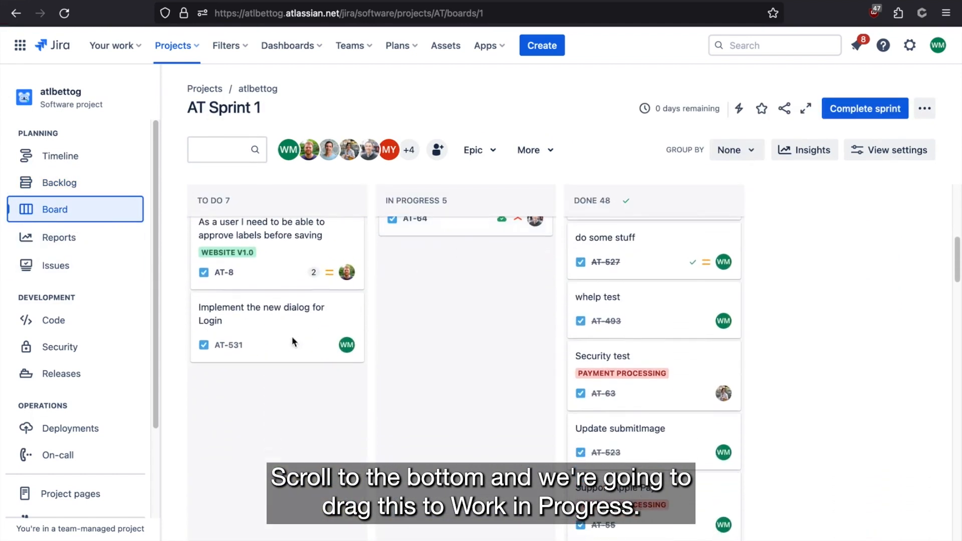
# Move AT-531 from To Do into In Progress and show its details.
pyautogui.moveTo(277, 324); pyautogui.dragTo(465, 273)
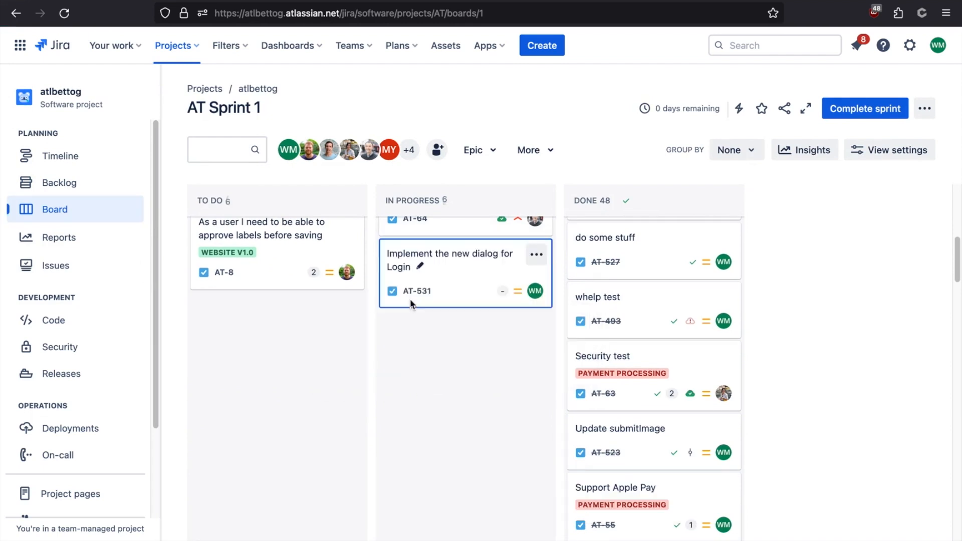
pyautogui.click(459, 273)
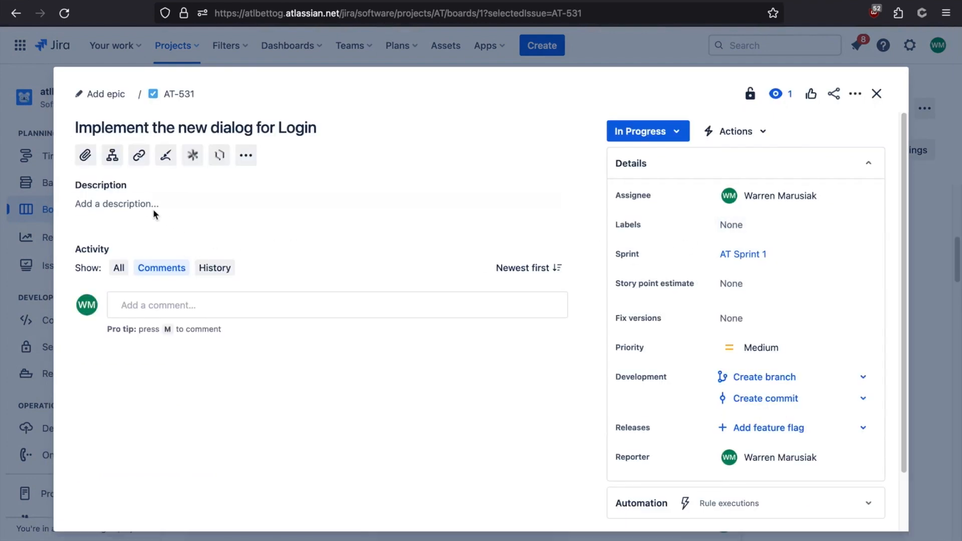
# Describe AT-531 with two bullets: get the design from the design team, then implement it.
pyautogui.click(116, 205)
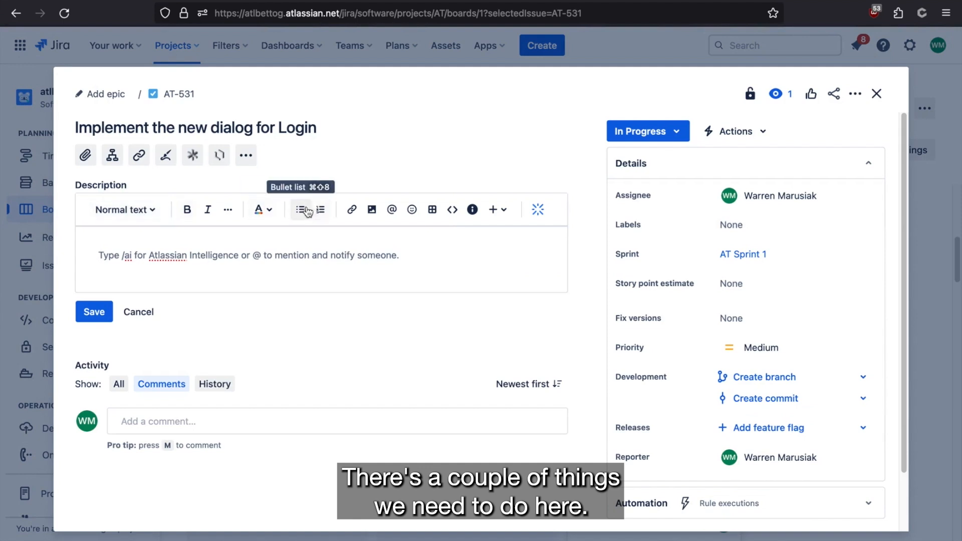
pyautogui.click(300, 210)
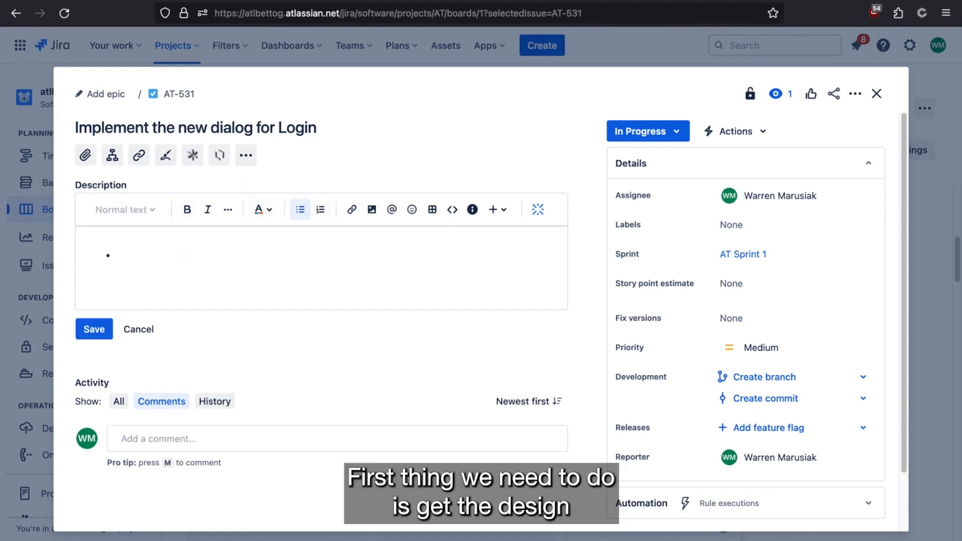
pyautogui.write('Get the design')
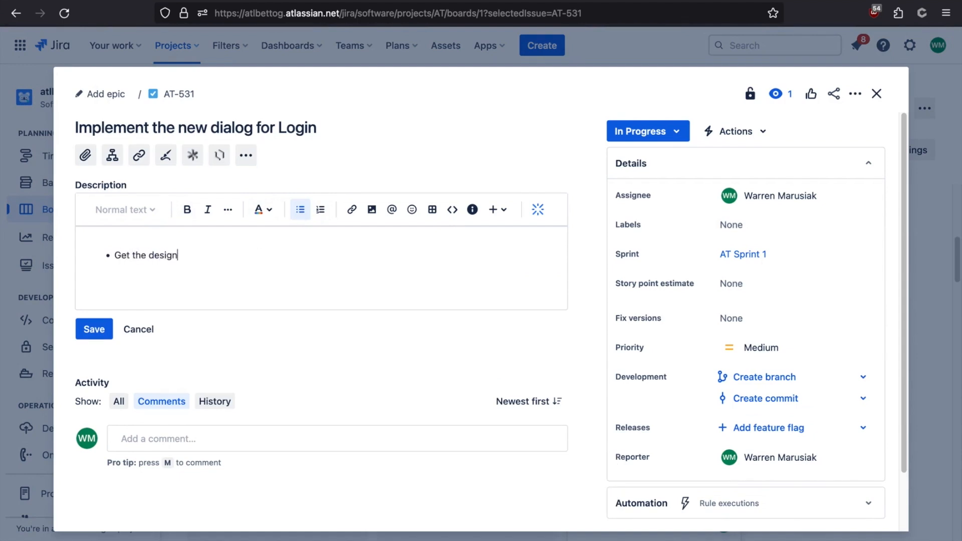
pyautogui.write('from the design team')
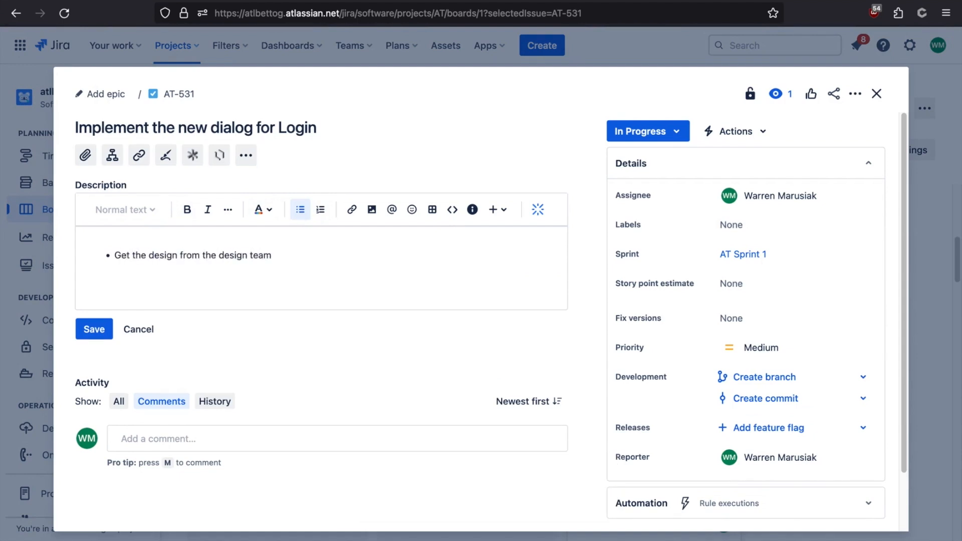
pyautogui.write('Implement the design')
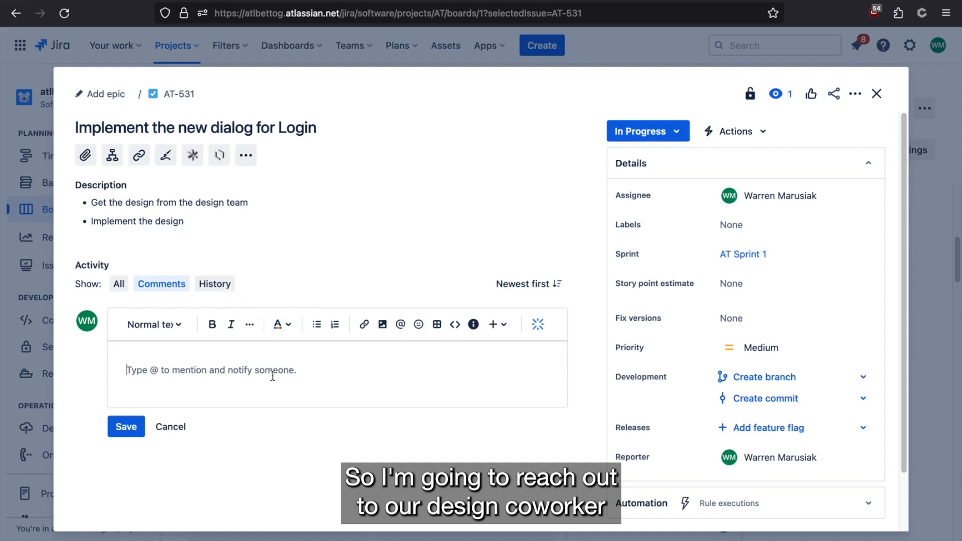
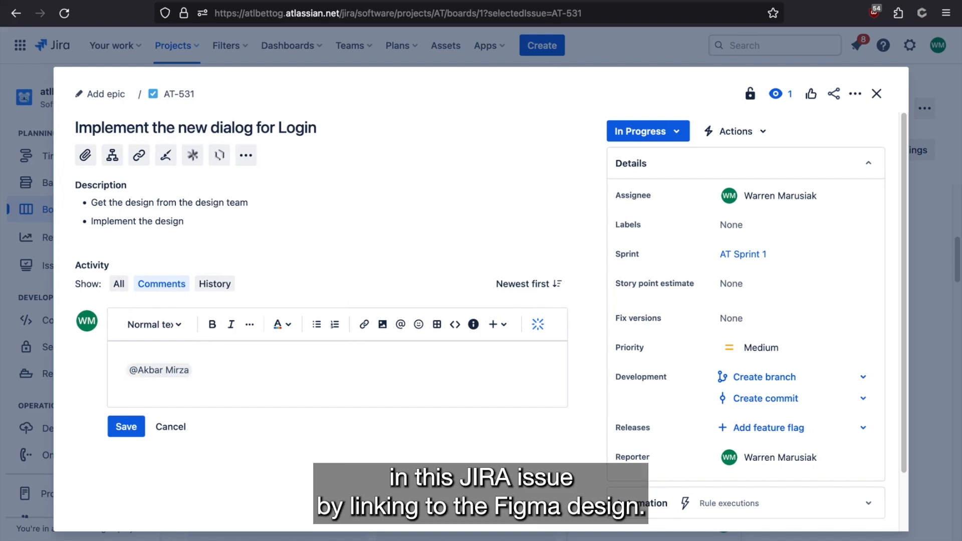
pyautogui.write('can')
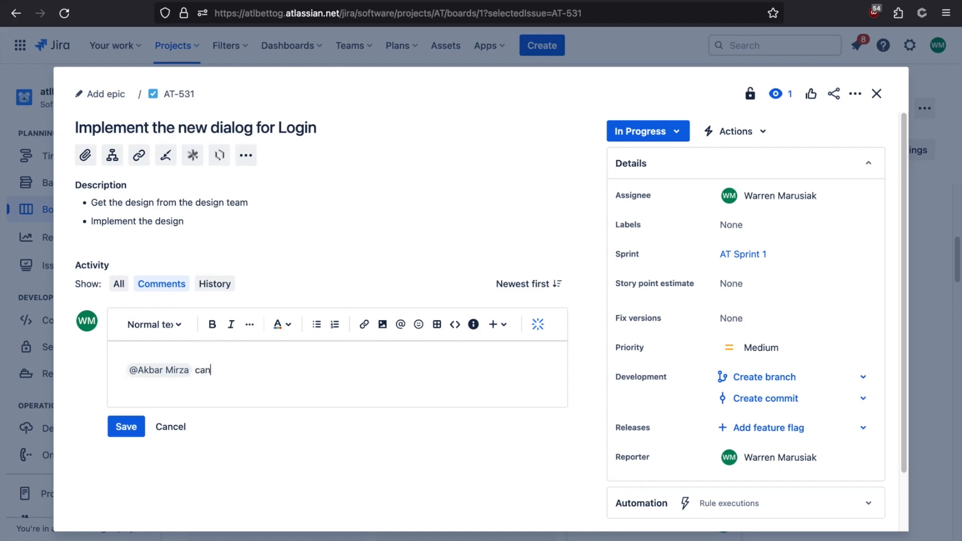
pyautogui.write('you please link the Figma design')
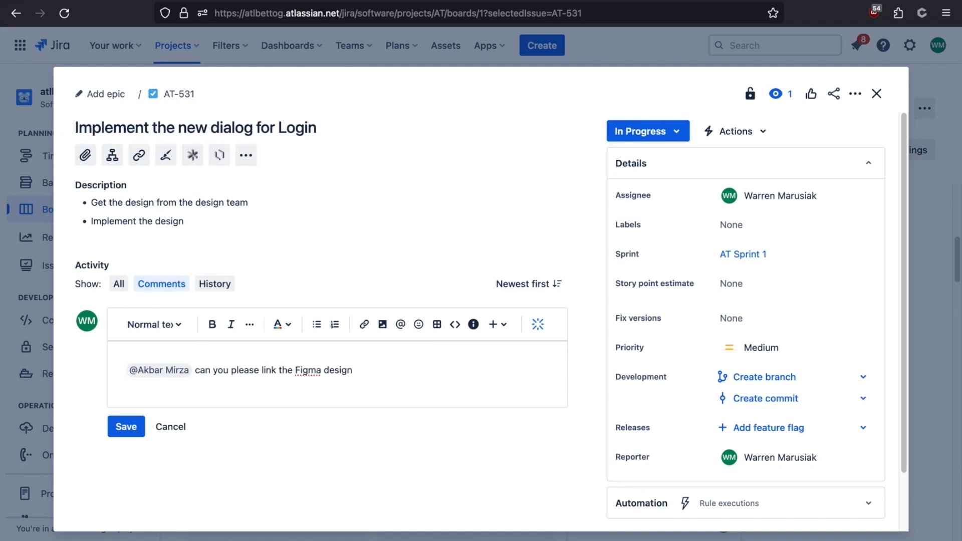
pyautogui.click(125, 427)
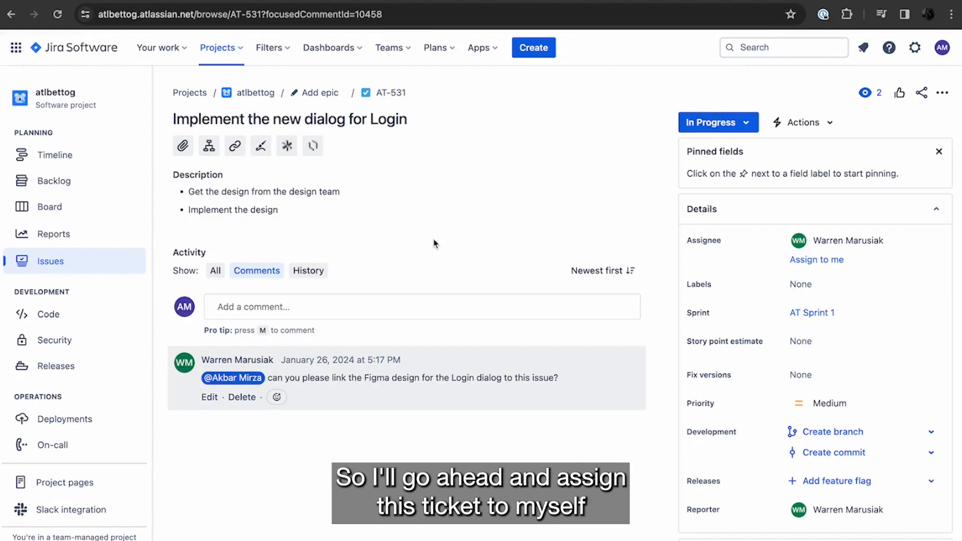
pyautogui.click(816, 259)
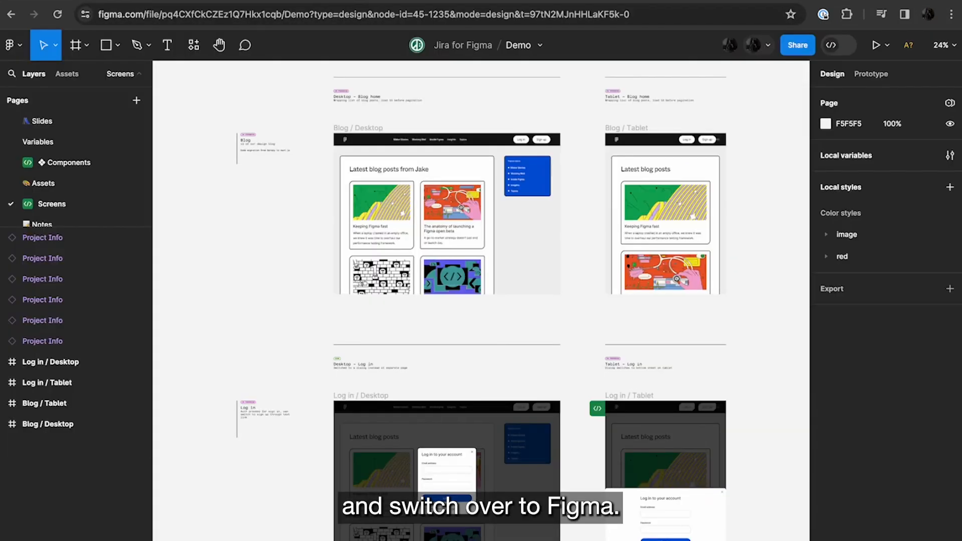
pyautogui.moveTo(307, 279)
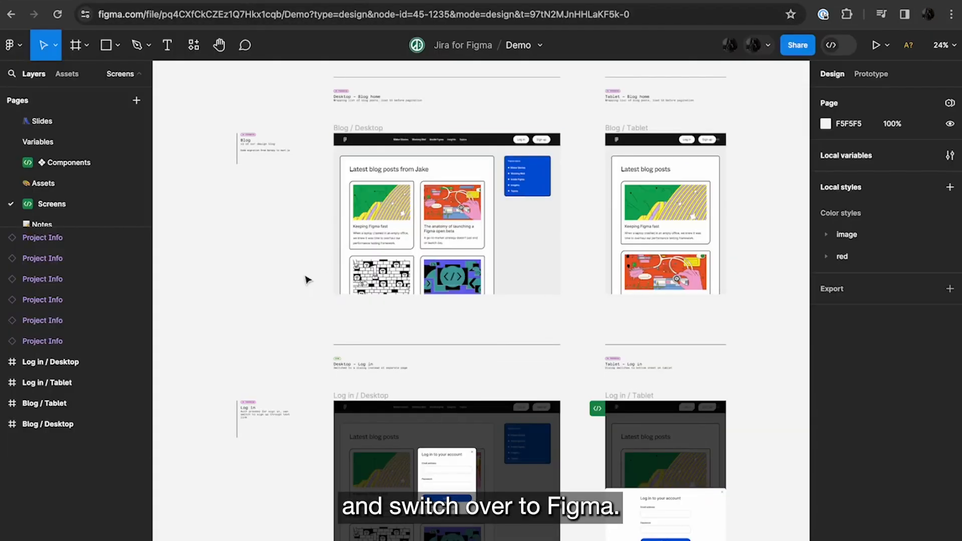
# Select the Log in / Desktop frame in the Demo file and mark it ready for development.
pyautogui.click(436, 139)
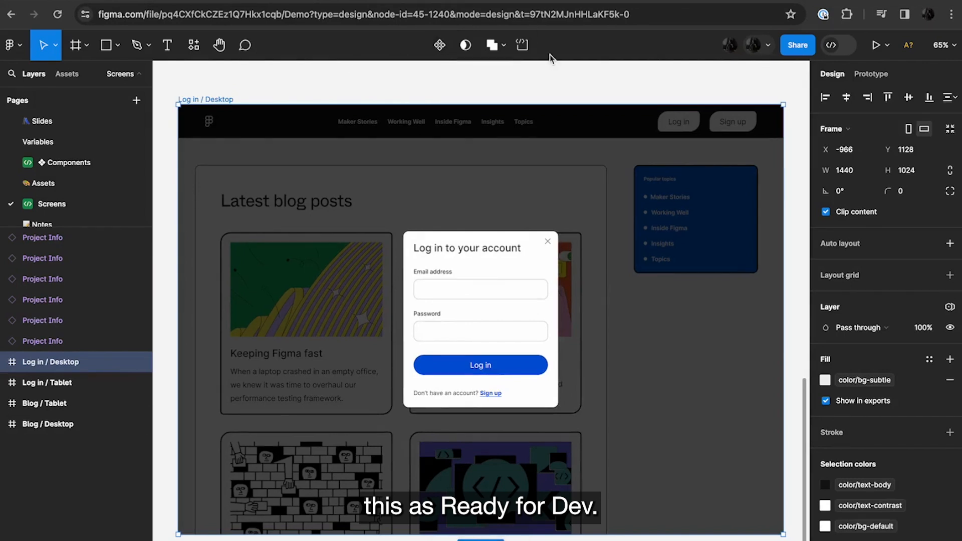
pyautogui.click(521, 45)
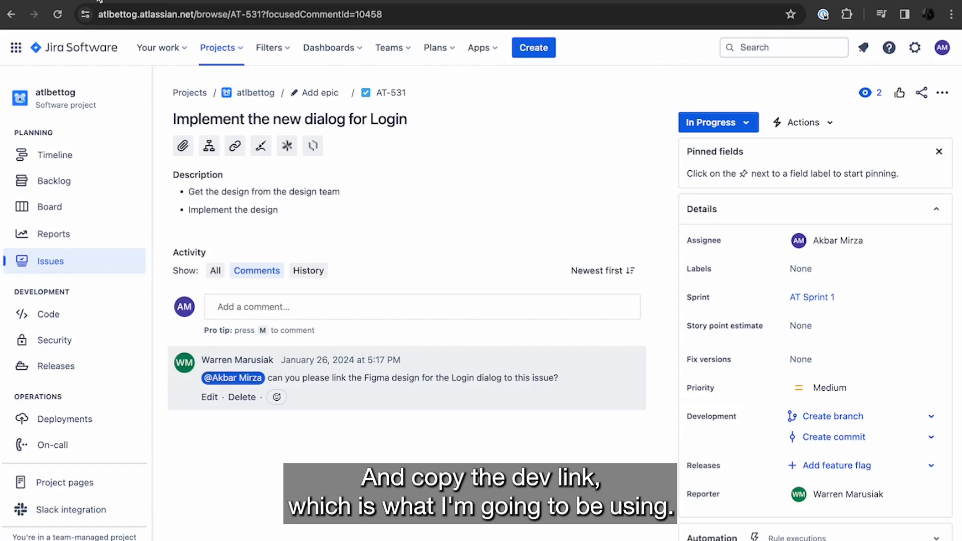
pyautogui.moveTo(260, 146)
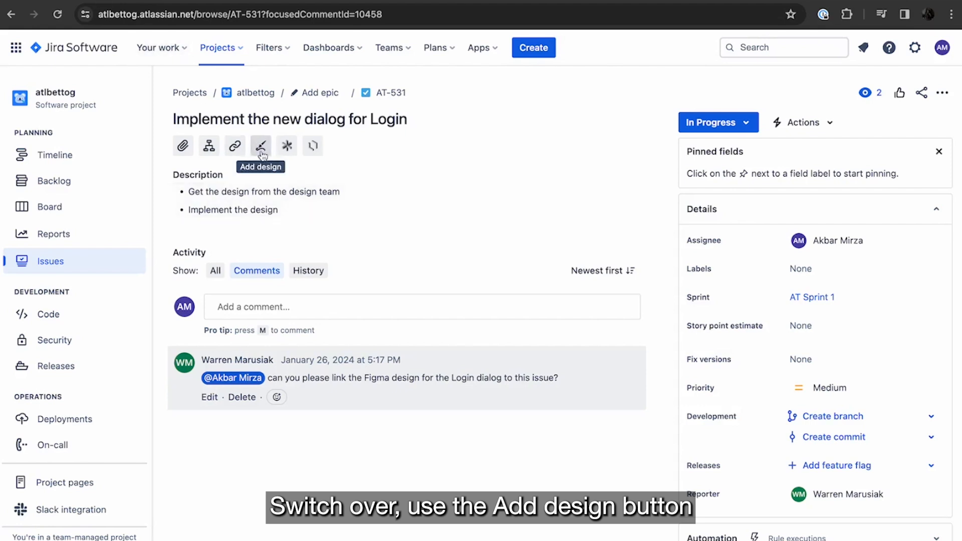
pyautogui.click(260, 146)
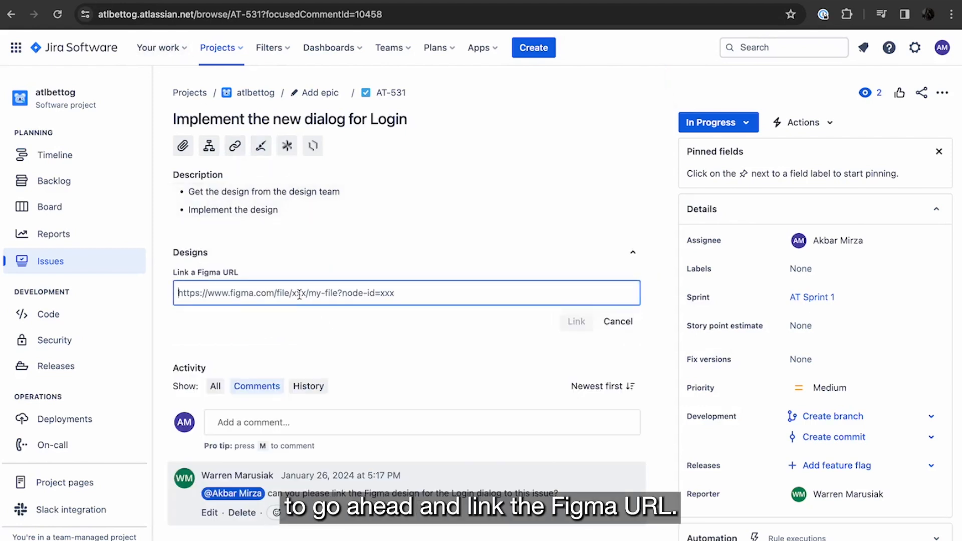
pyautogui.click(576, 321)
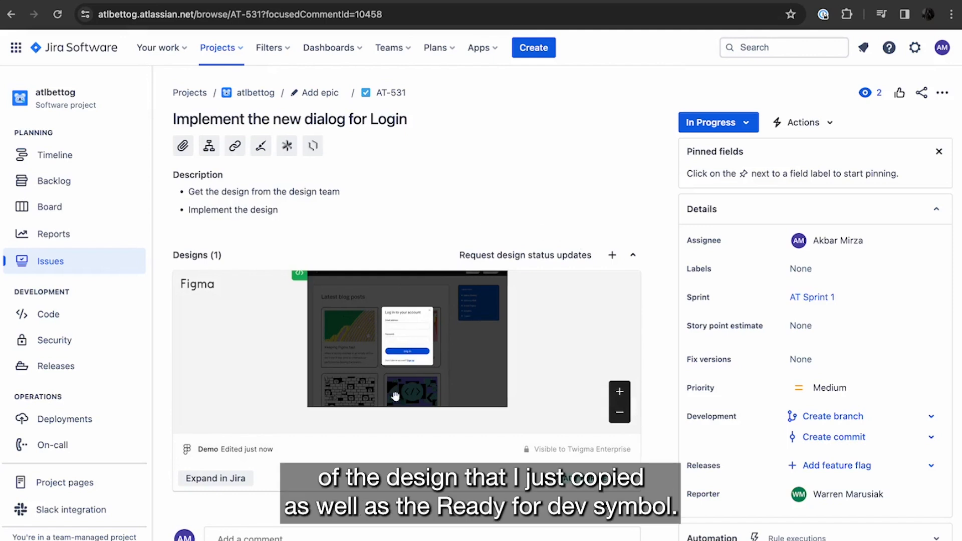
pyautogui.moveTo(564, 462)
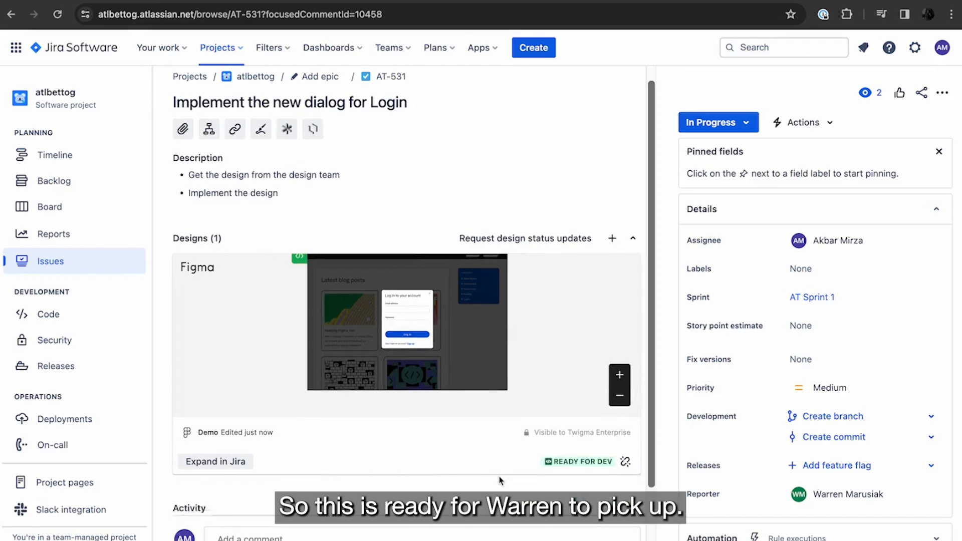
pyautogui.scroll(-3)
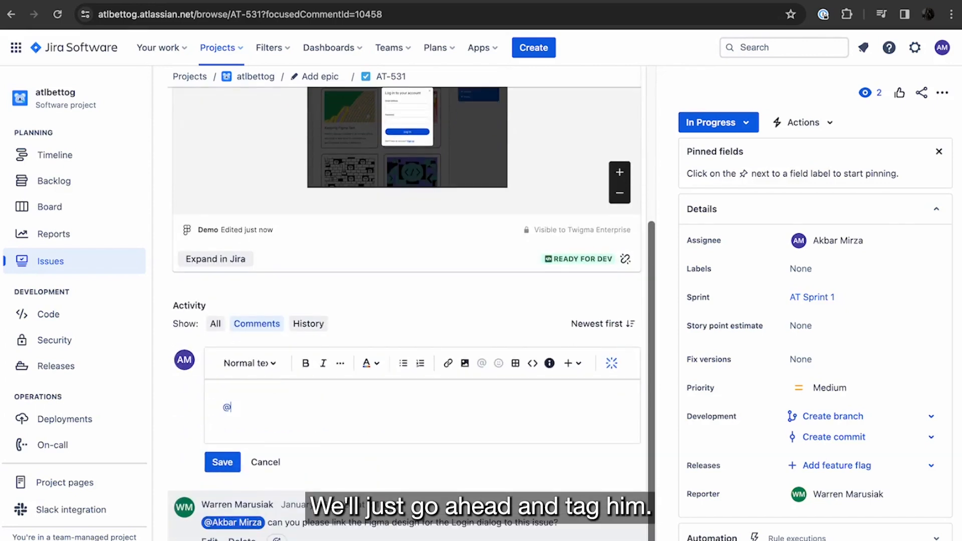
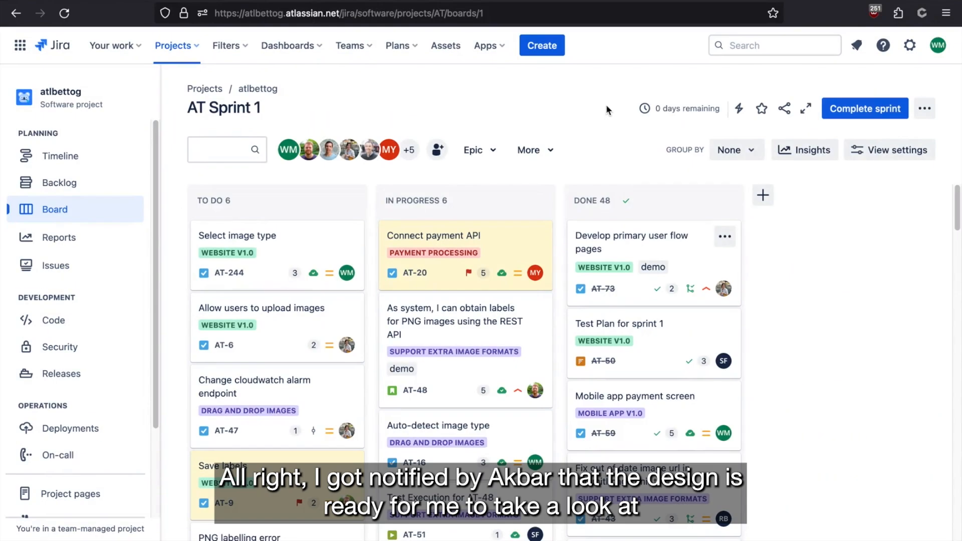
pyautogui.moveTo(854, 78)
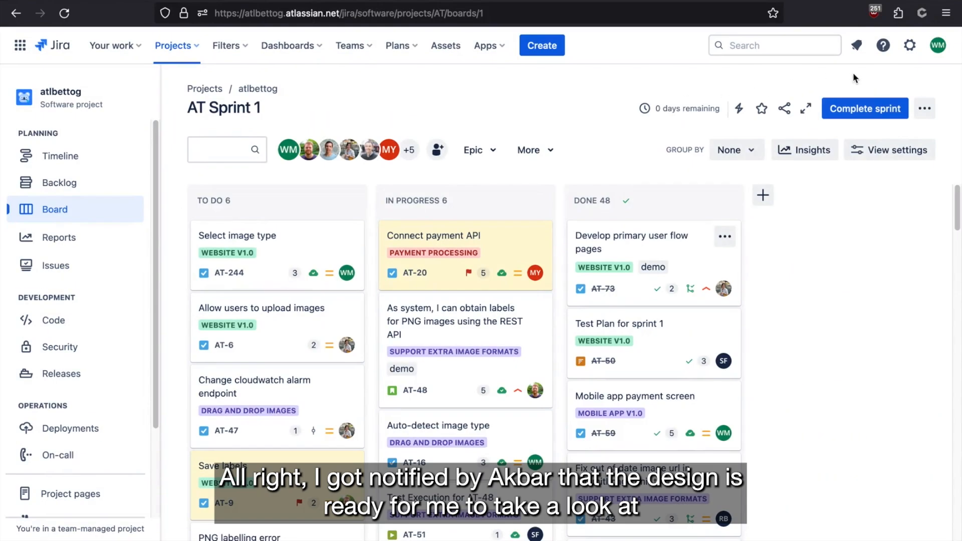
pyautogui.click(856, 45)
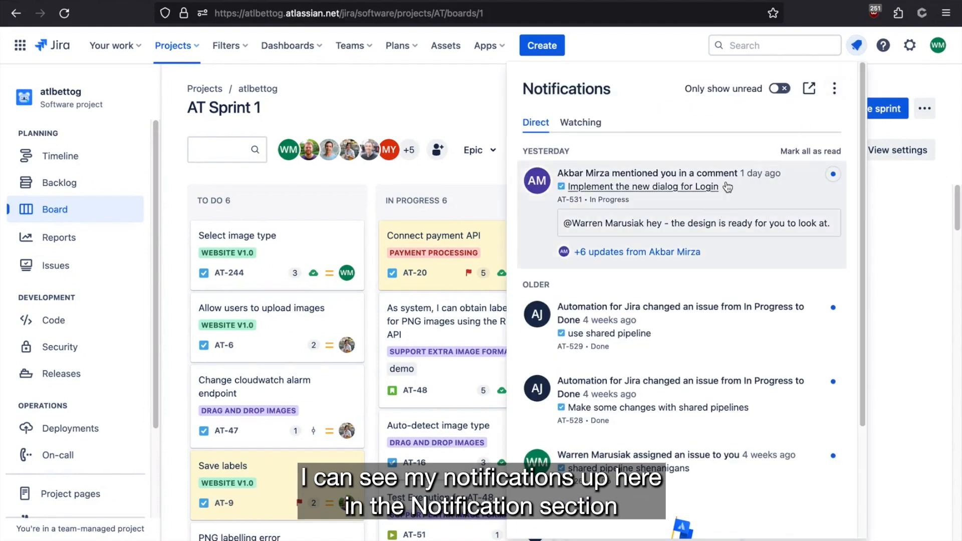
pyautogui.click(856, 45)
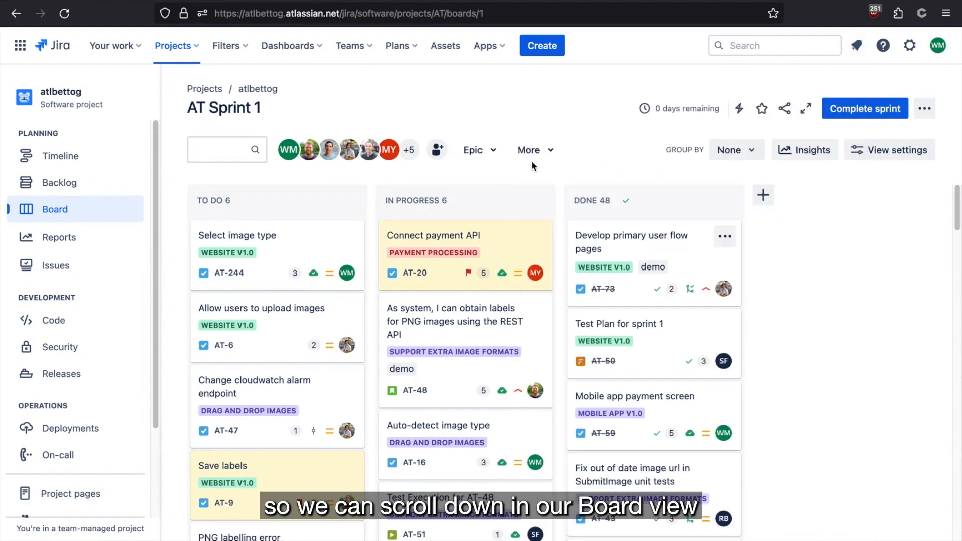
pyautogui.scroll(-3)
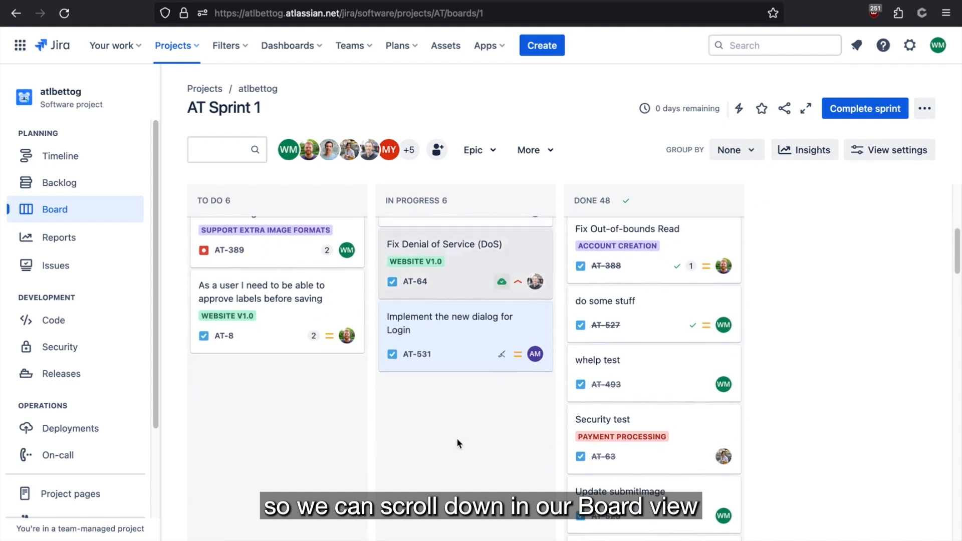
pyautogui.moveTo(434, 364)
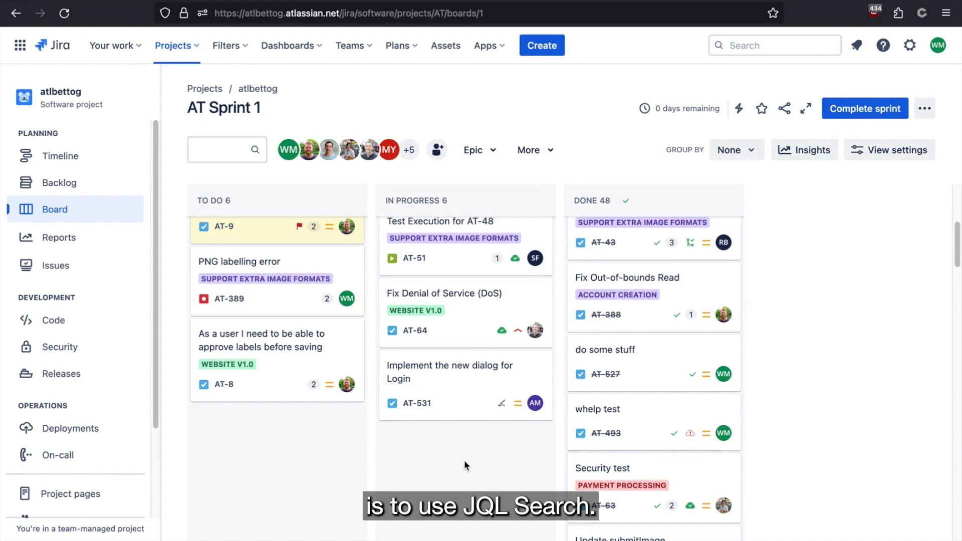
# Run the JQL search Design[status] = "ready_for_development" on the project's issues.
pyautogui.click(55, 265)
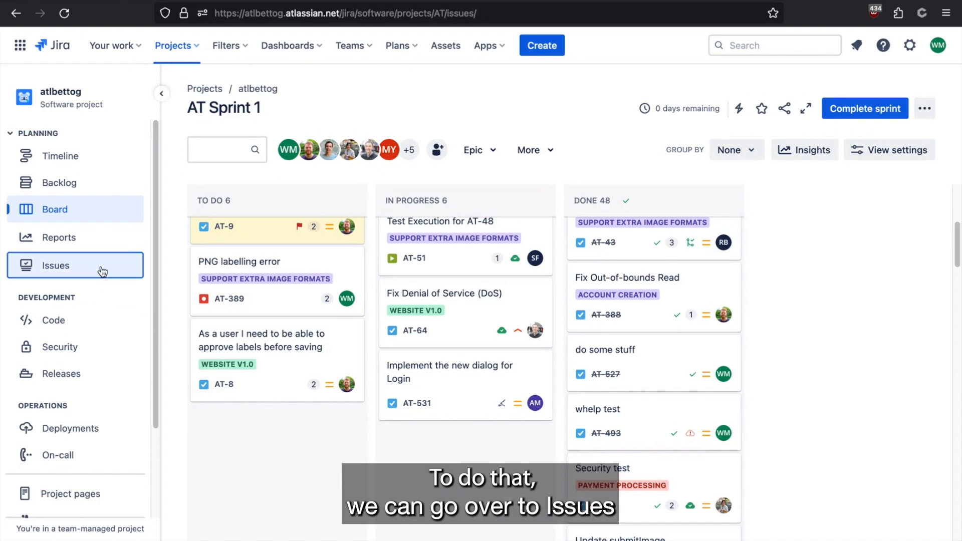
pyautogui.click(55, 265)
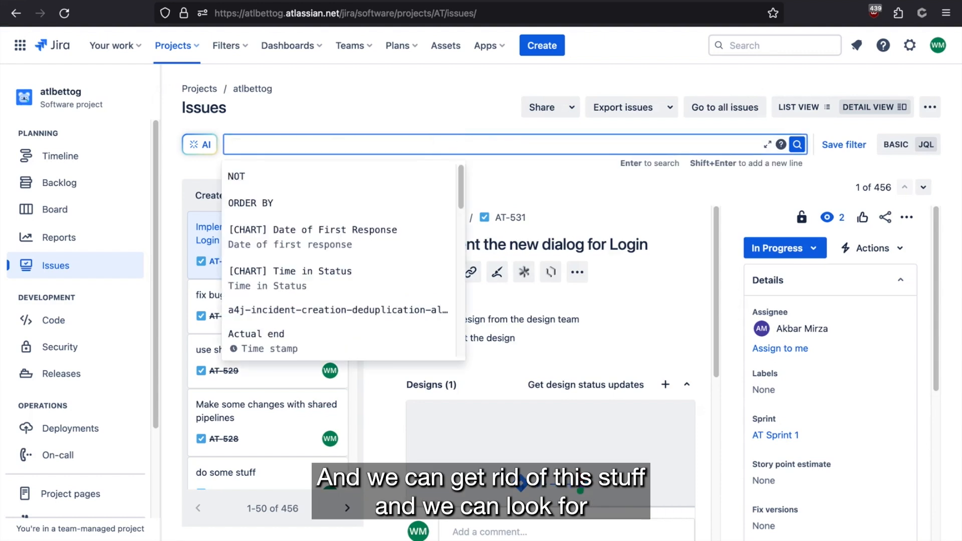
pyautogui.write('Design[')
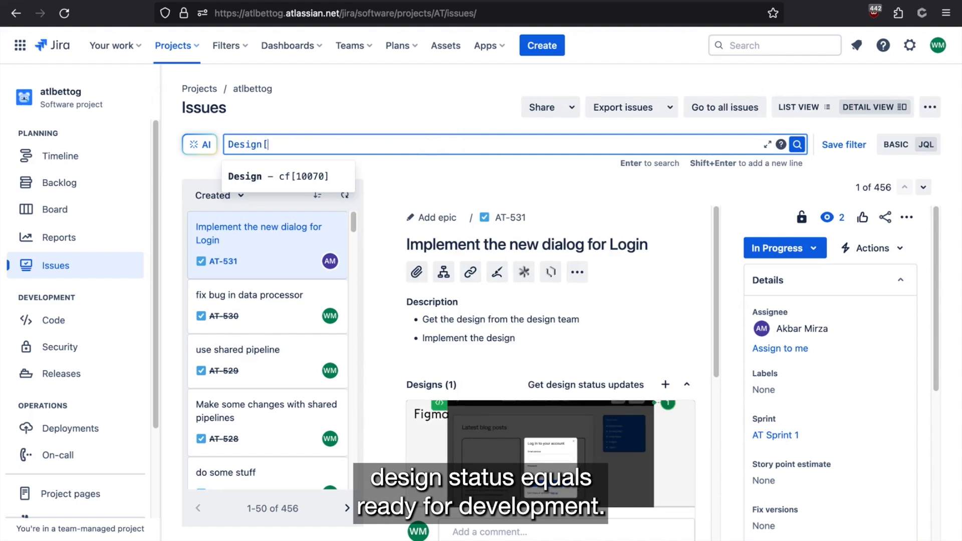
pyautogui.write('status] = "ready_for_development')
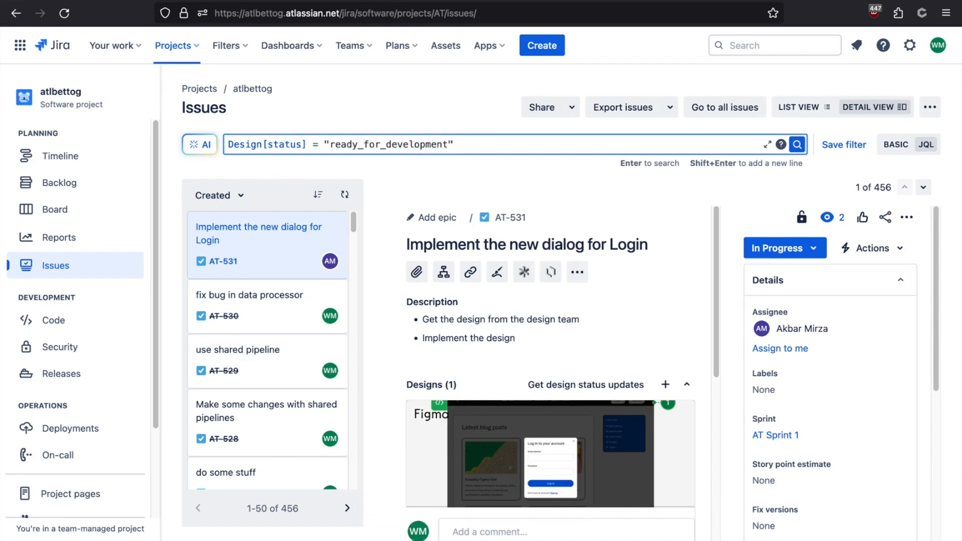
pyautogui.press('Enter')
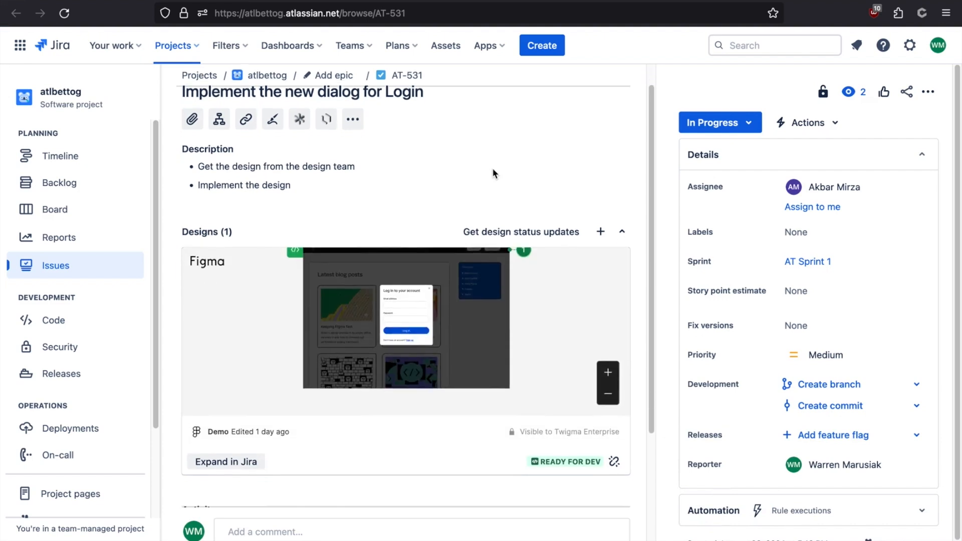
# Scroll AT-531's full page down to the Designs section showing Ready for Dev.
pyautogui.scroll(-3)
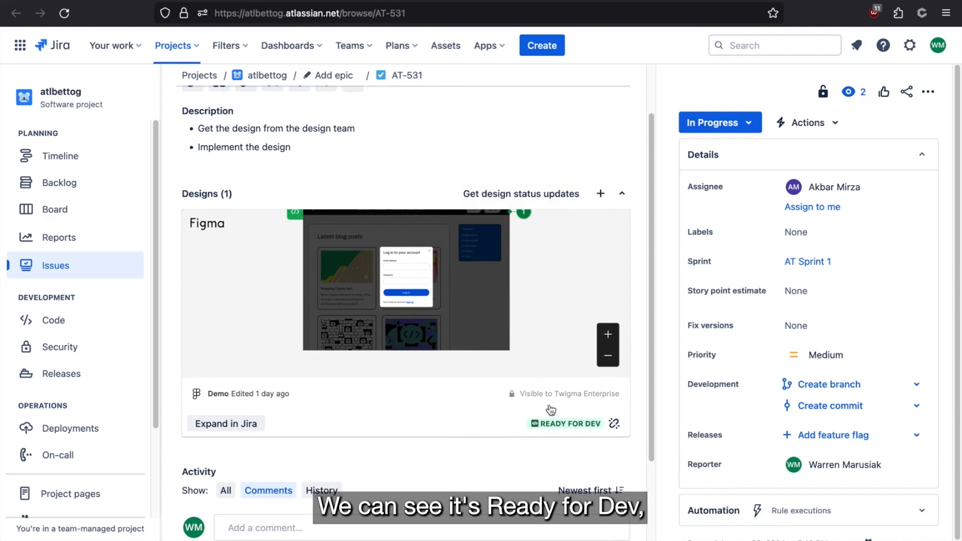
pyautogui.moveTo(567, 407)
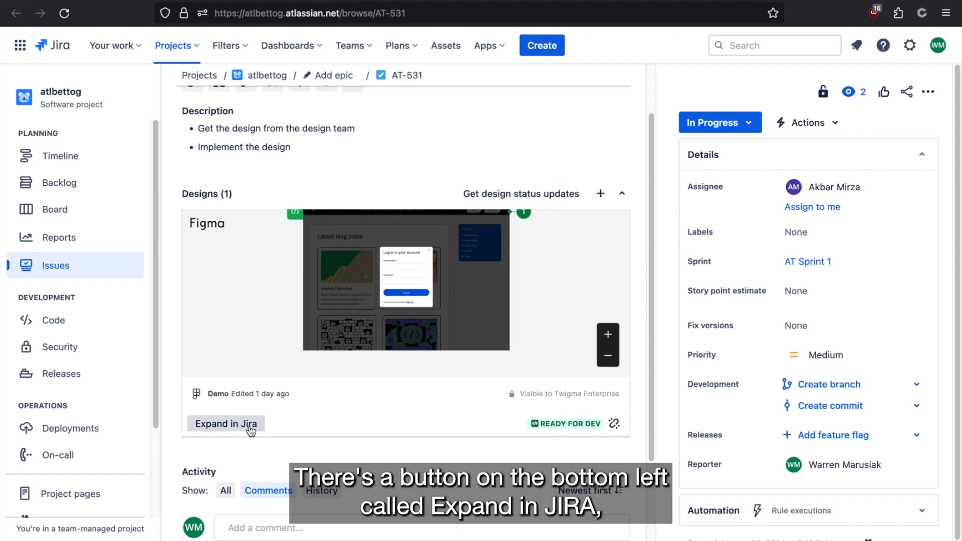
# Expand the linked login design preview, view it as a prototype, then turn prototype view off.
pyautogui.click(225, 424)
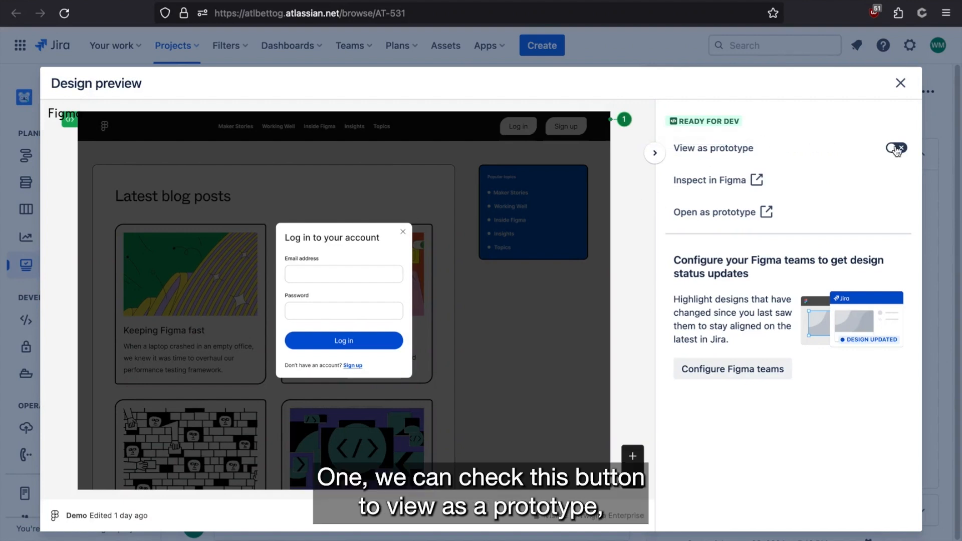
pyautogui.click(896, 147)
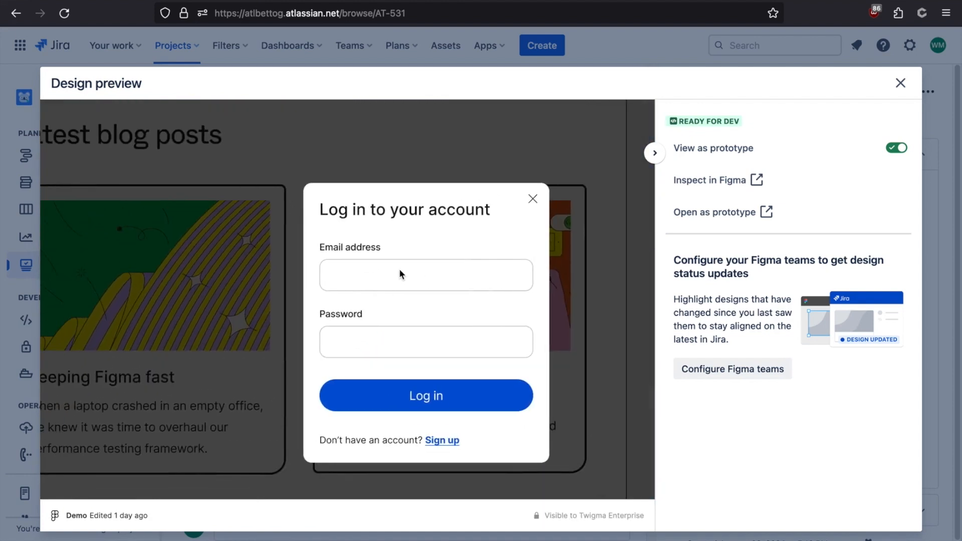
pyautogui.click(897, 147)
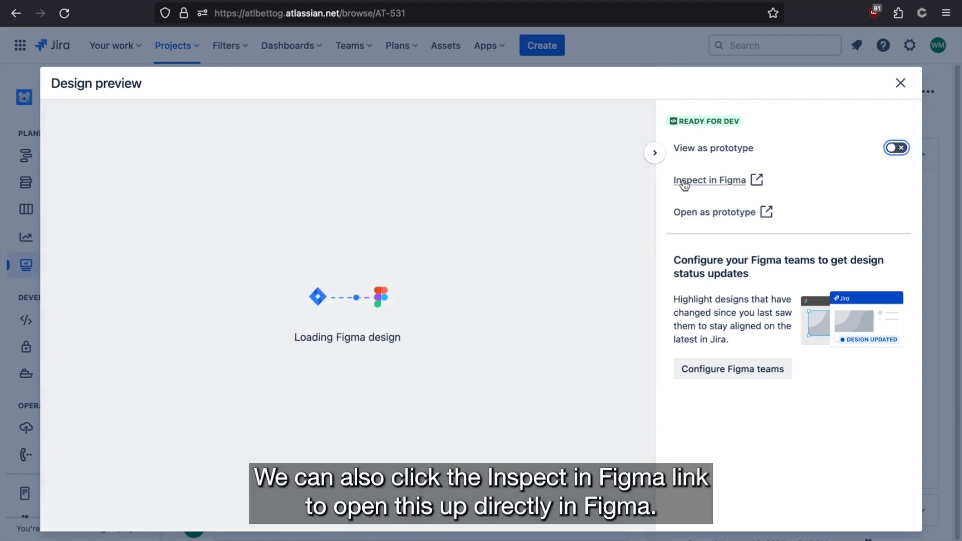
pyautogui.moveTo(715, 186)
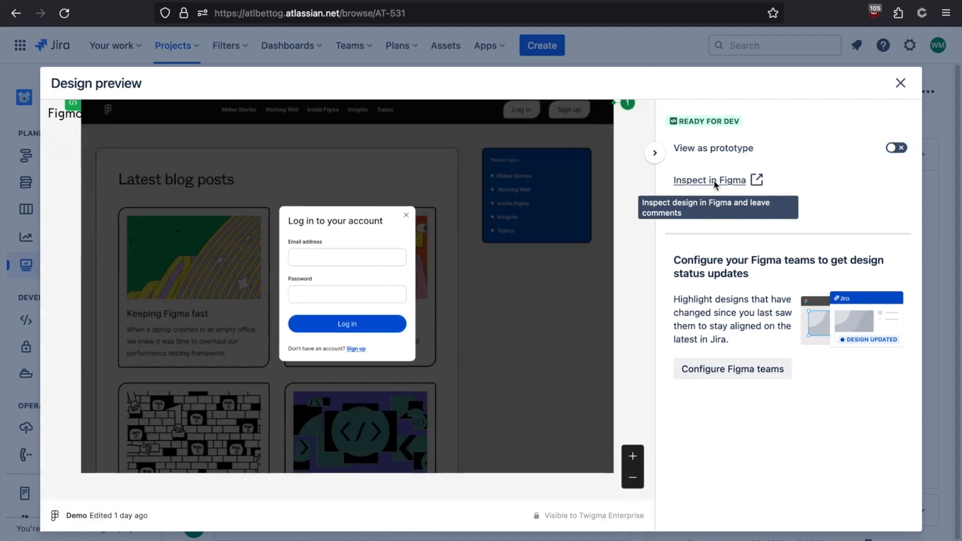
# Follow Inspect in Figma to open the Demo file's Log in / Desktop frame in Dev Mode.
pyautogui.click(710, 180)
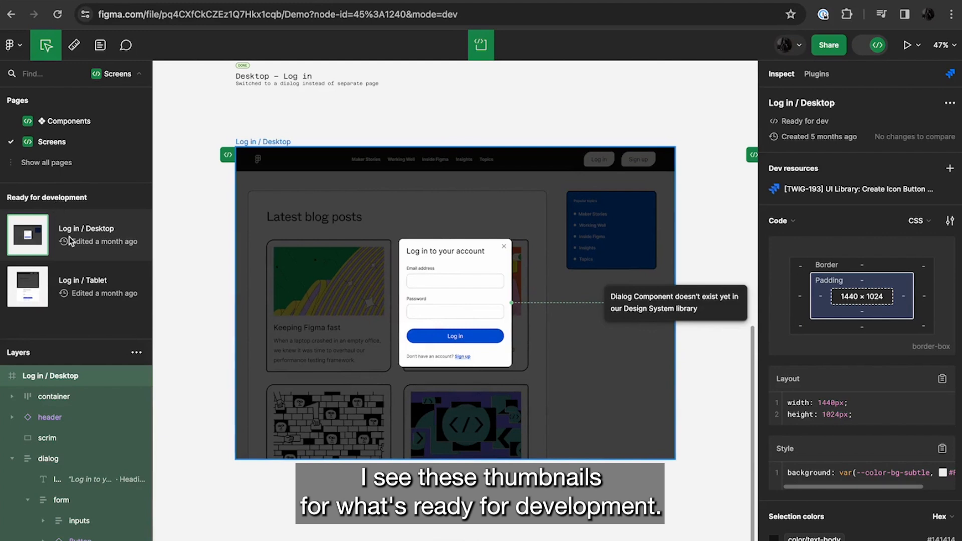
pyautogui.click(28, 287)
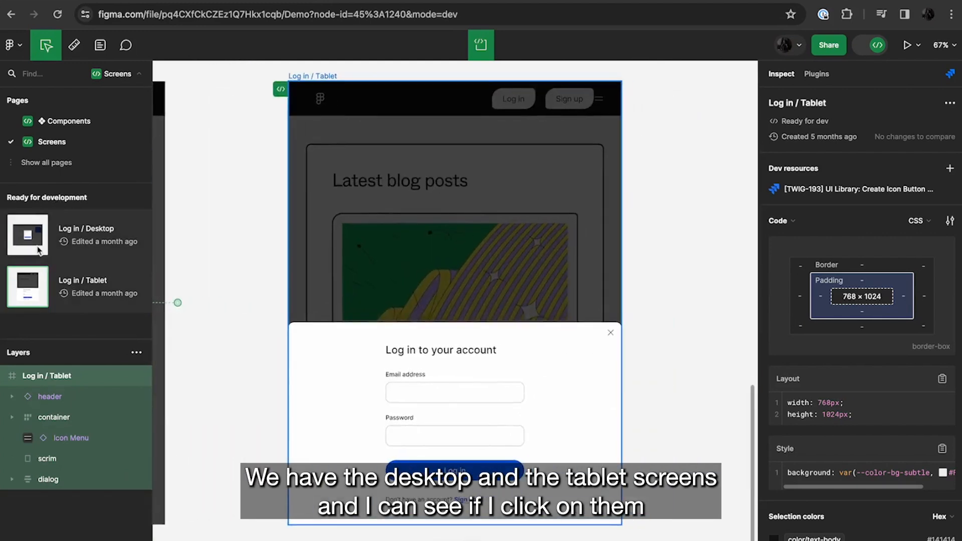
pyautogui.click(27, 235)
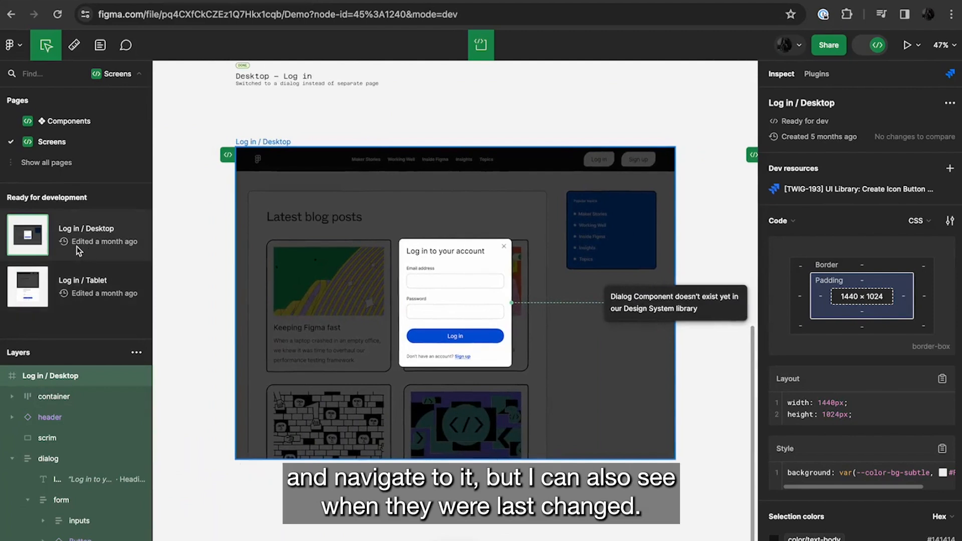
pyautogui.click(46, 375)
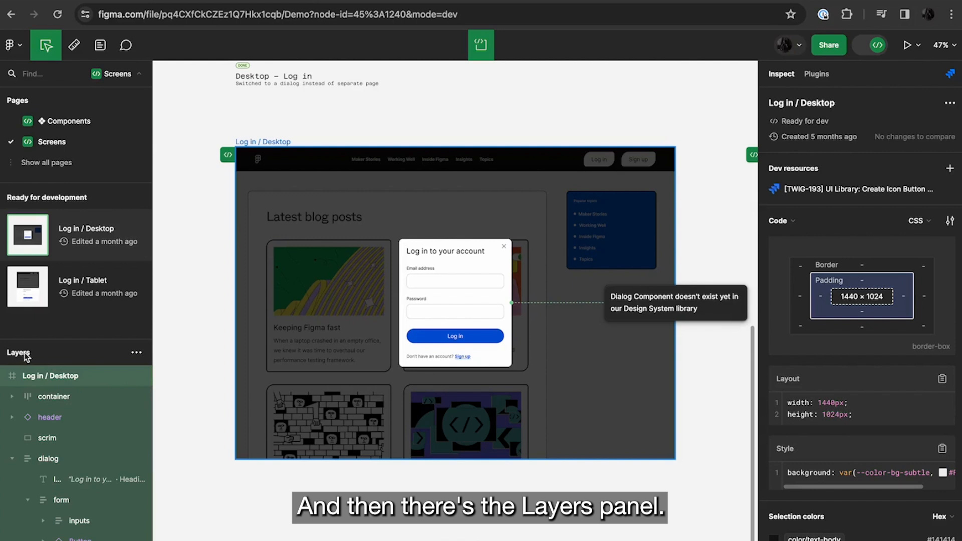
pyautogui.moveTo(50, 378)
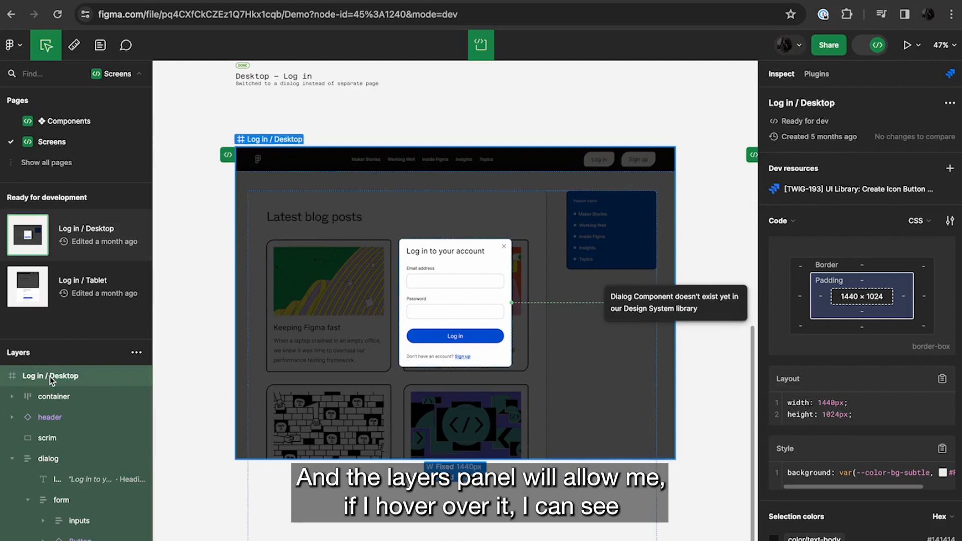
pyautogui.moveTo(52, 420)
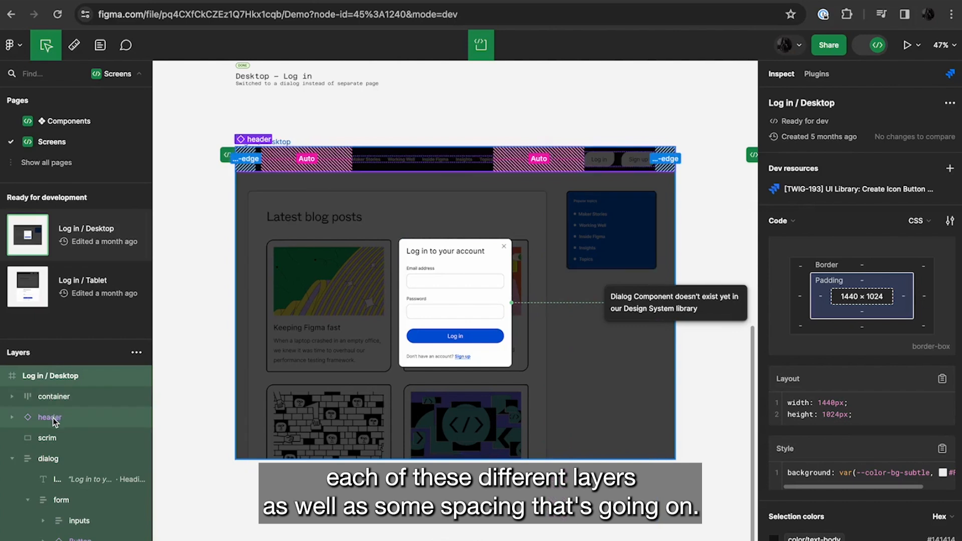
pyautogui.click(47, 438)
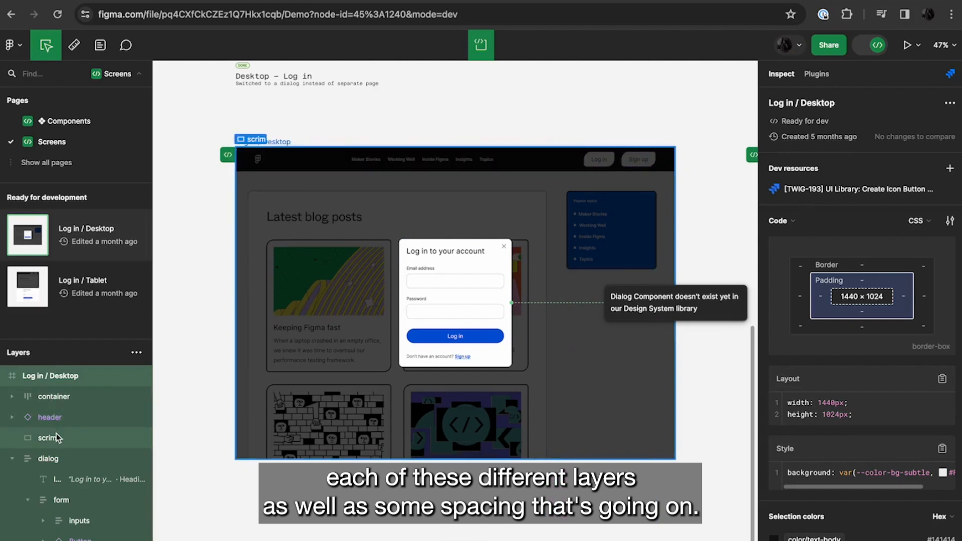
pyautogui.moveTo(65, 521)
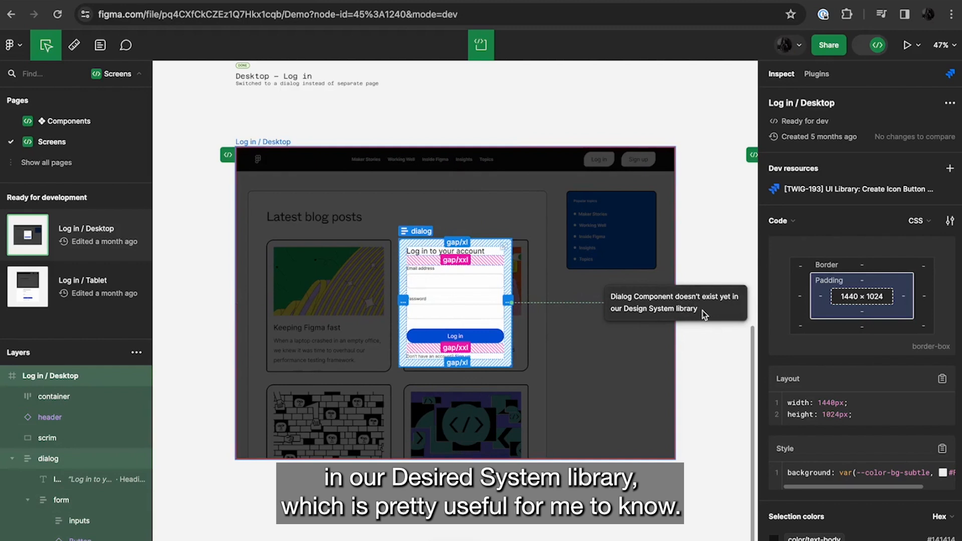
# Select the dialog layer to show its 320×371 box model, padding, CSS and ticket TWIG-192.
pyautogui.click(47, 459)
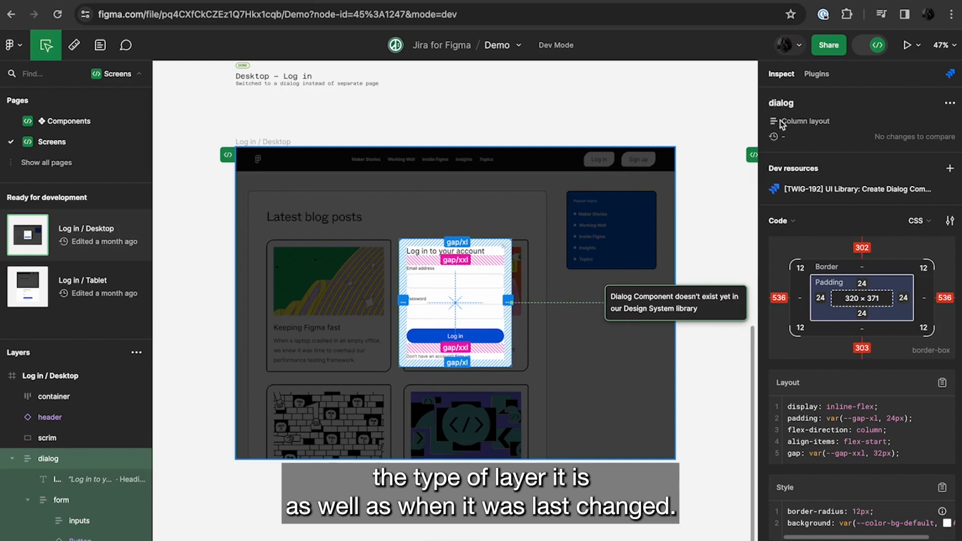
pyautogui.moveTo(788, 147)
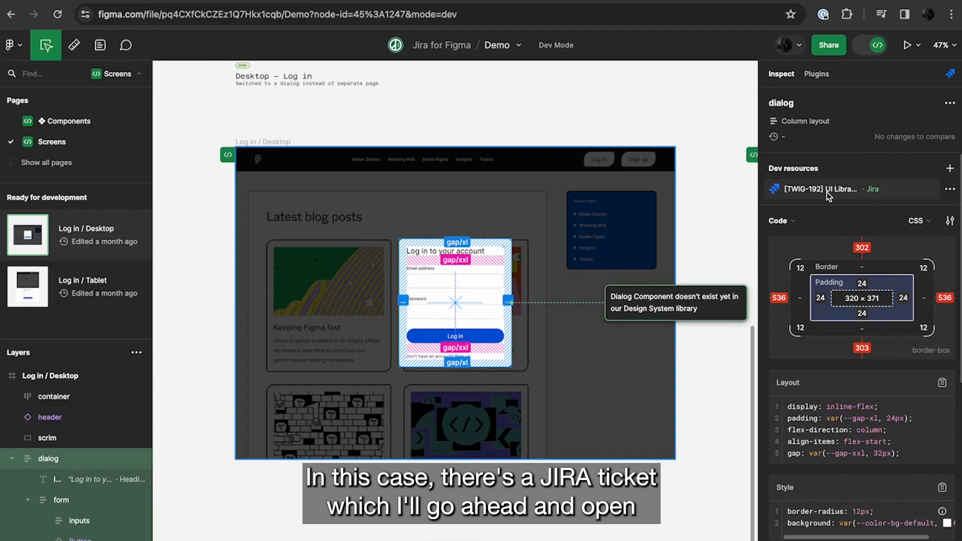
pyautogui.click(826, 189)
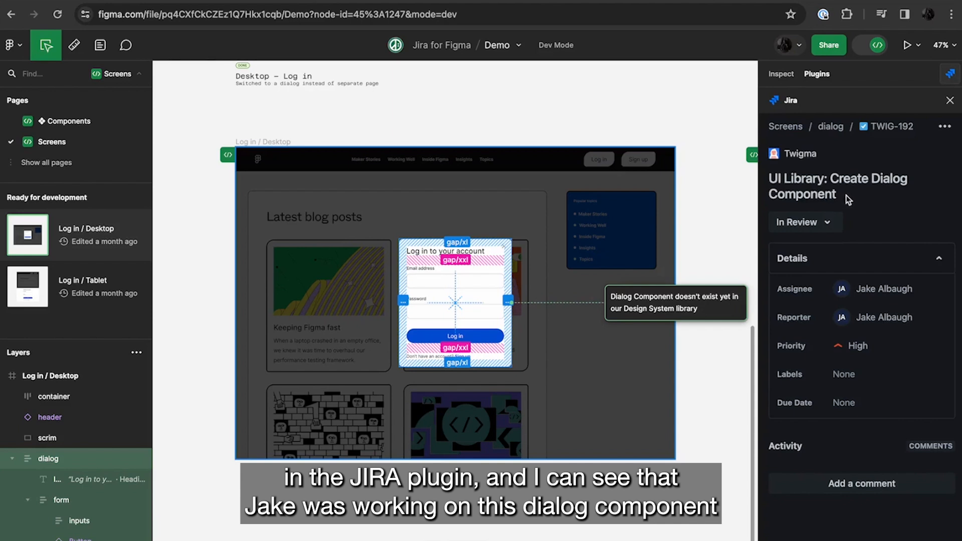
pyautogui.moveTo(858, 213)
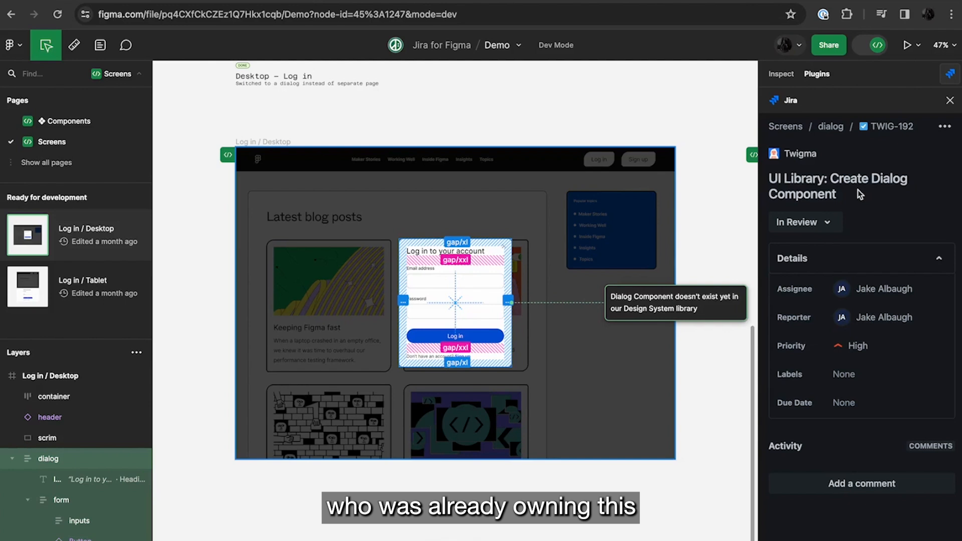
pyautogui.moveTo(878, 198)
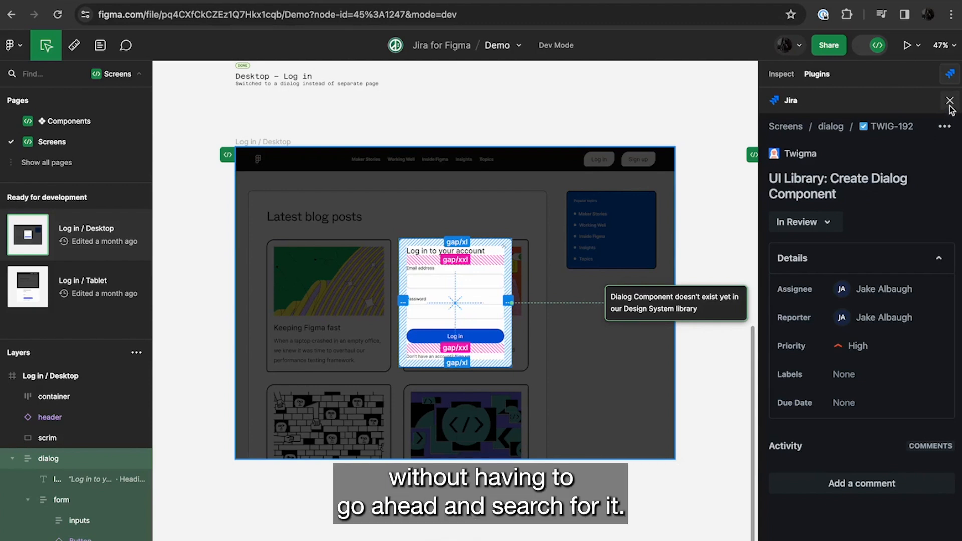
pyautogui.click(948, 99)
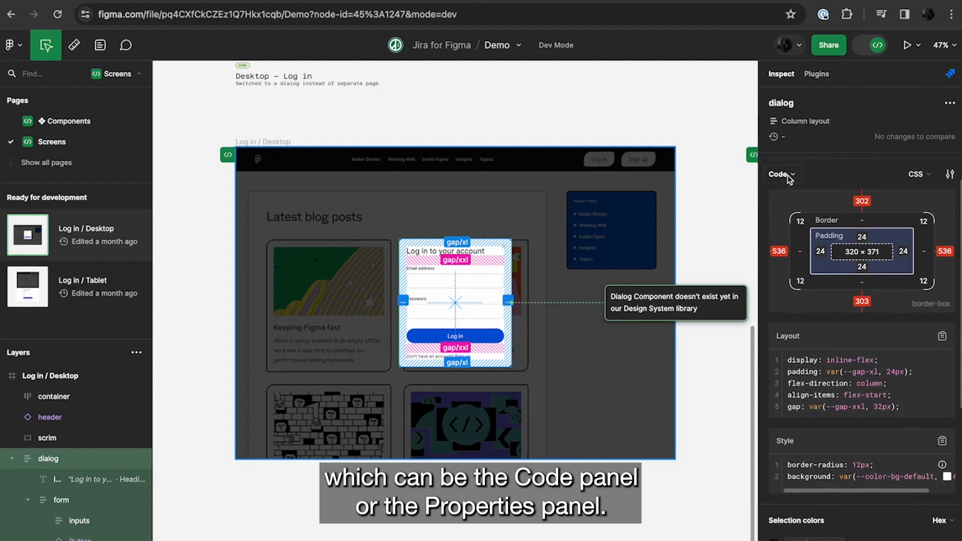
pyautogui.click(782, 174)
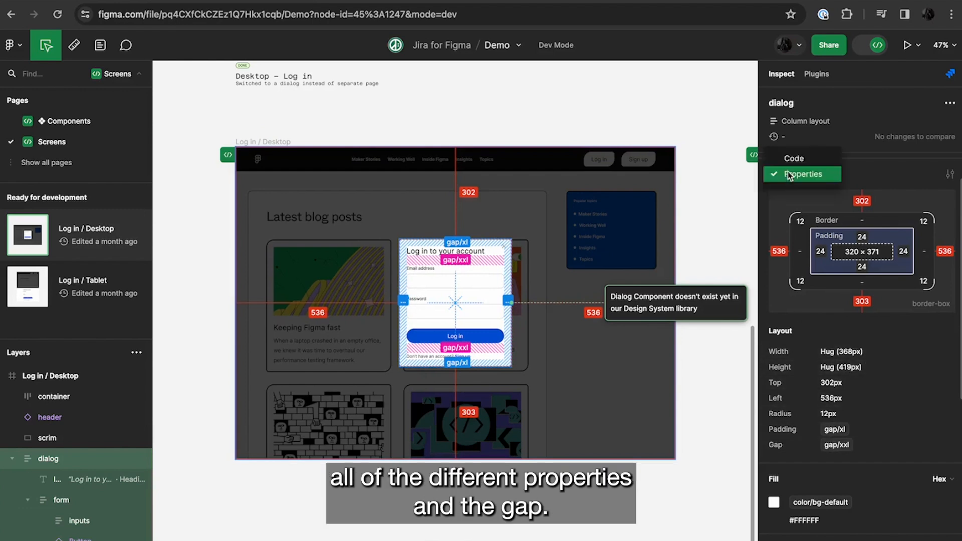
pyautogui.click(793, 175)
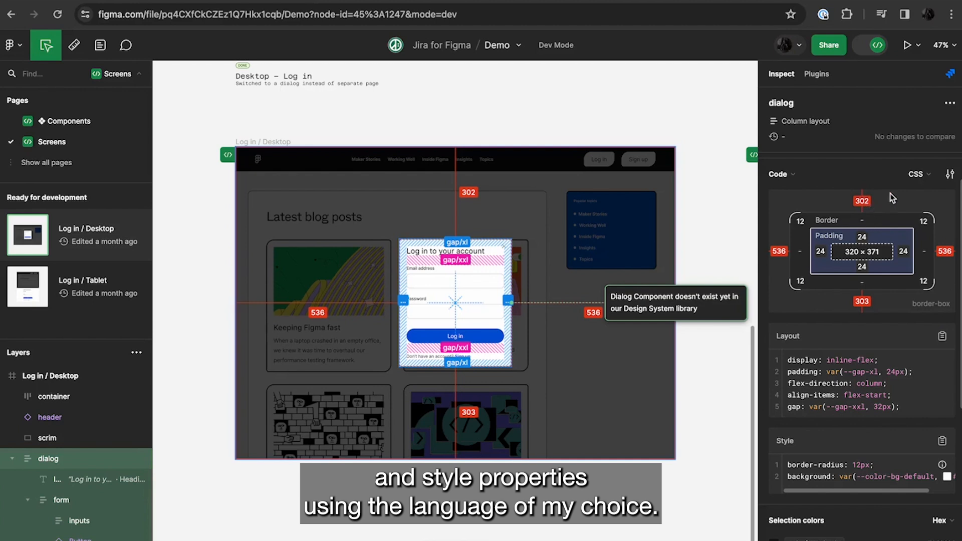
pyautogui.click(778, 174)
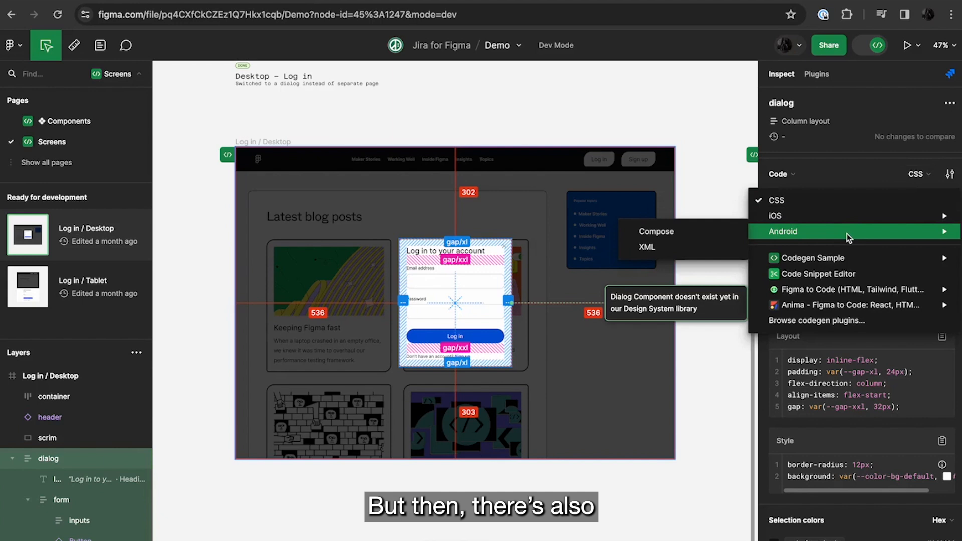
pyautogui.moveTo(836, 258)
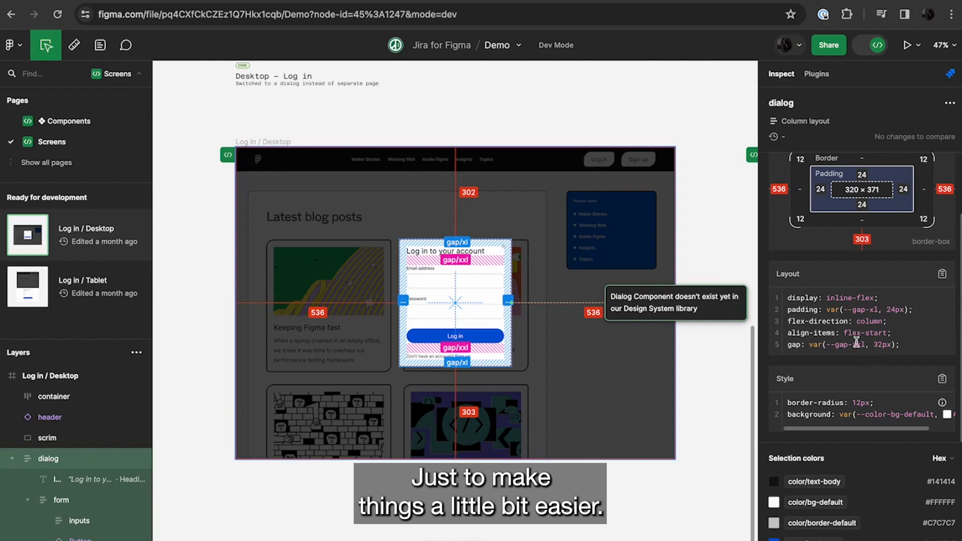
pyautogui.moveTo(825, 471)
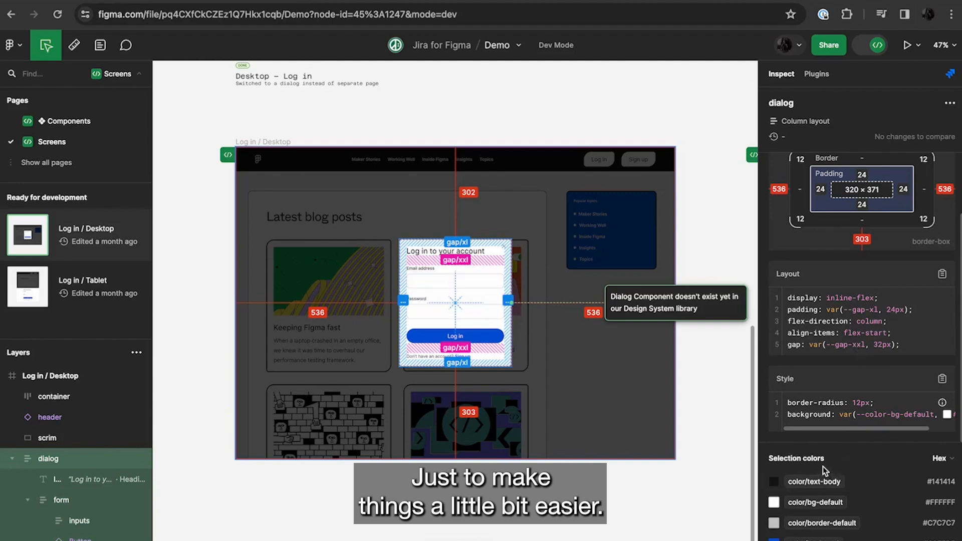
# Scroll the Inspect panel to Selection colors (text-body #141414) and Icon Close, Button, Input assets.
pyautogui.scroll(-3)
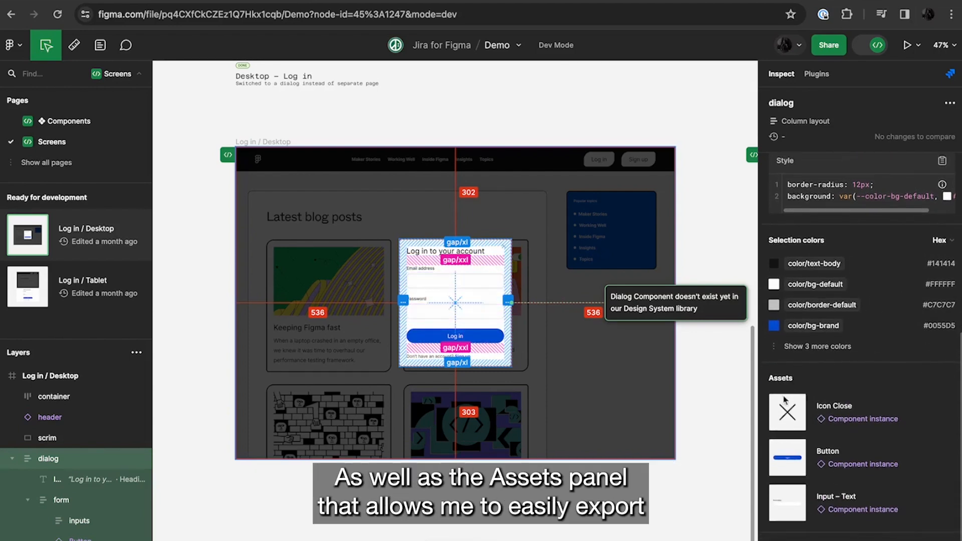
pyautogui.moveTo(853, 421)
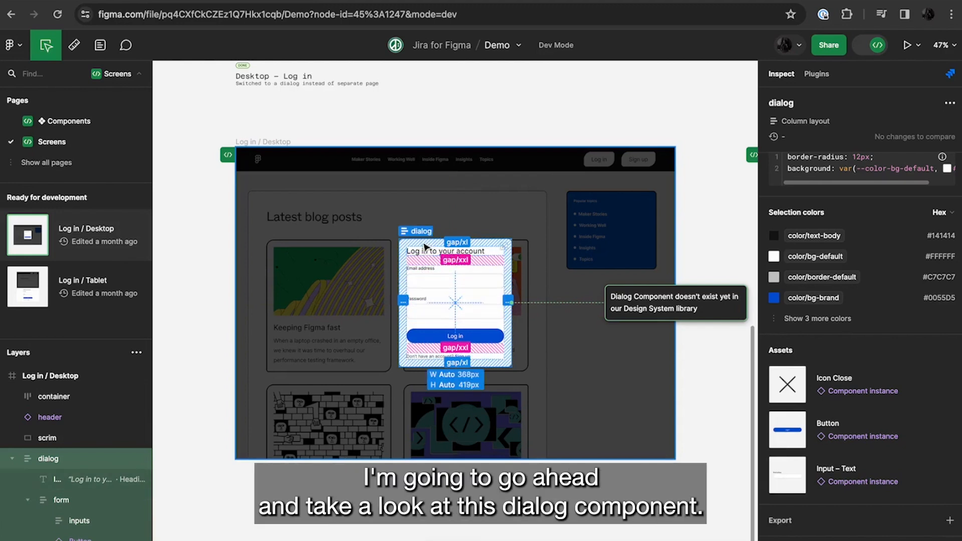
# Review the Log in Button instance's history, documentation and Dev resources, following its Bitbucket link.
pyautogui.click(454, 336)
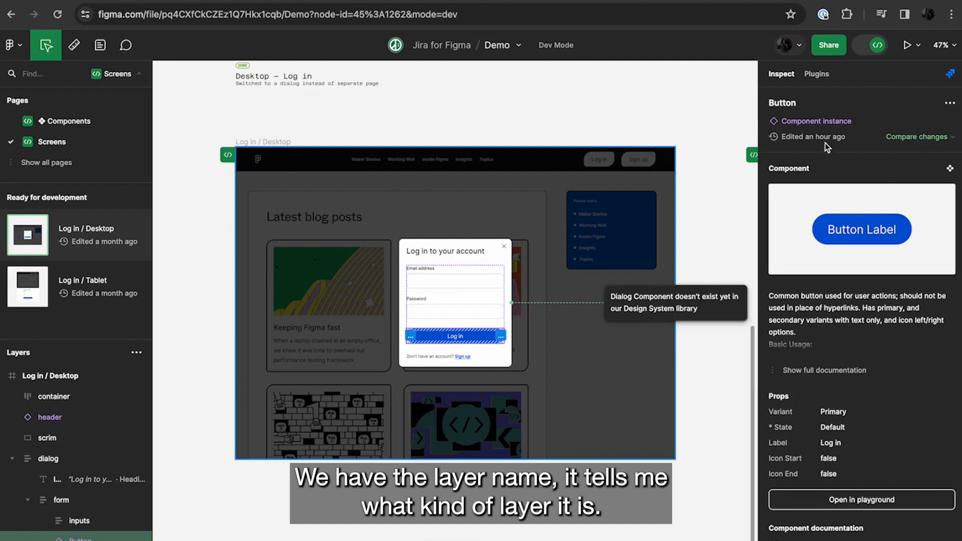
pyautogui.moveTo(799, 145)
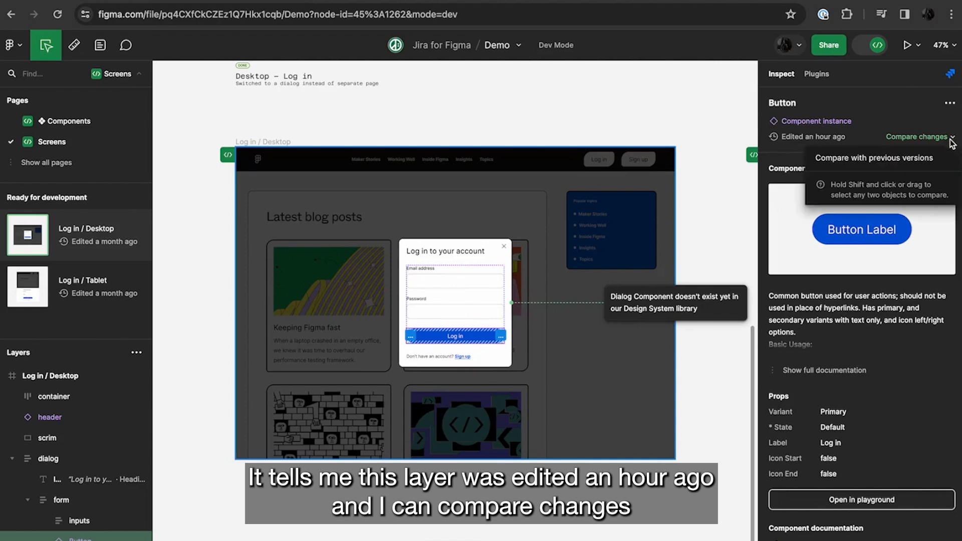
pyautogui.moveTo(858, 316)
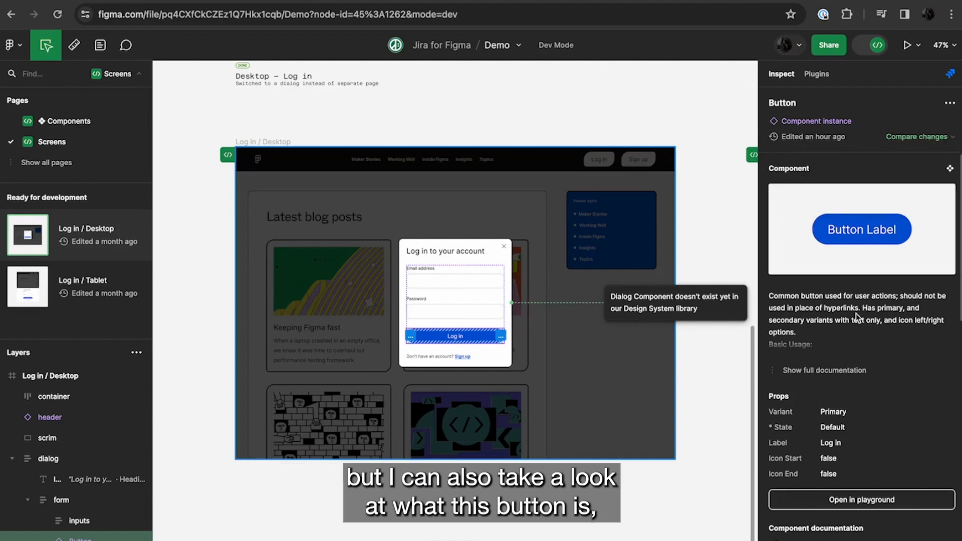
pyautogui.moveTo(926, 335)
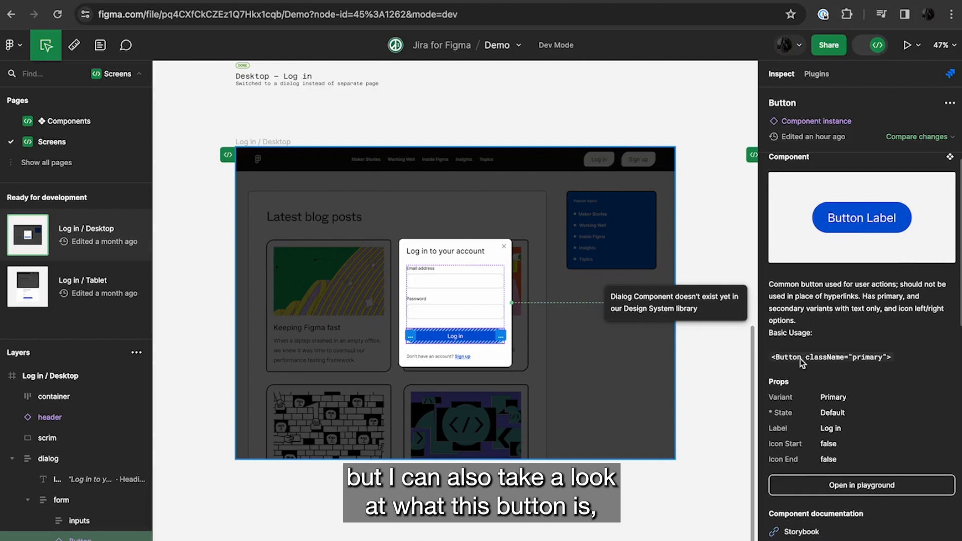
pyautogui.scroll(-3)
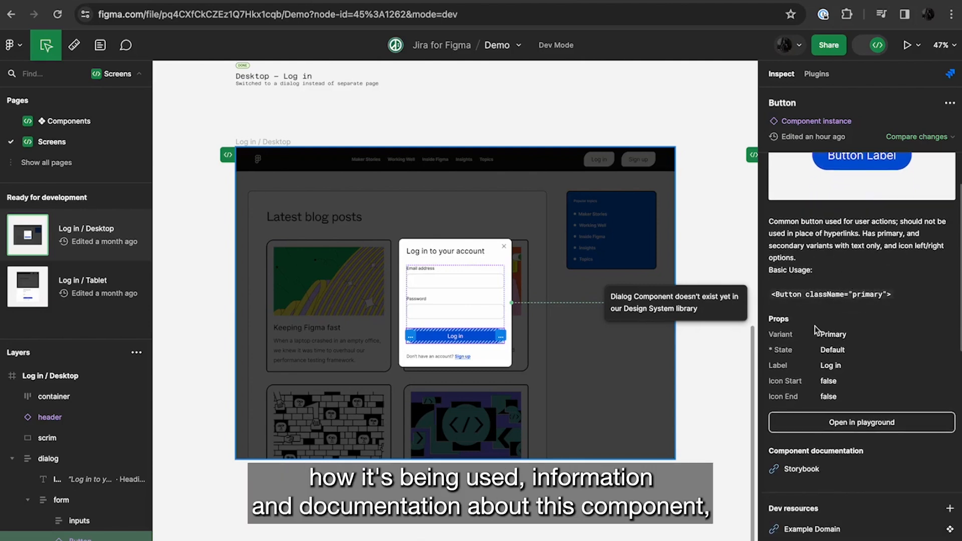
pyautogui.scroll(-3)
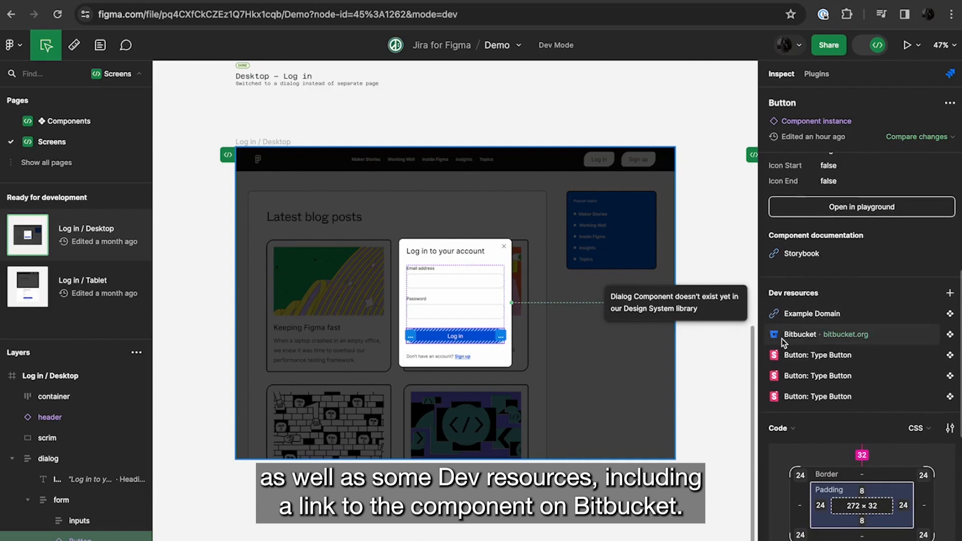
pyautogui.moveTo(794, 341)
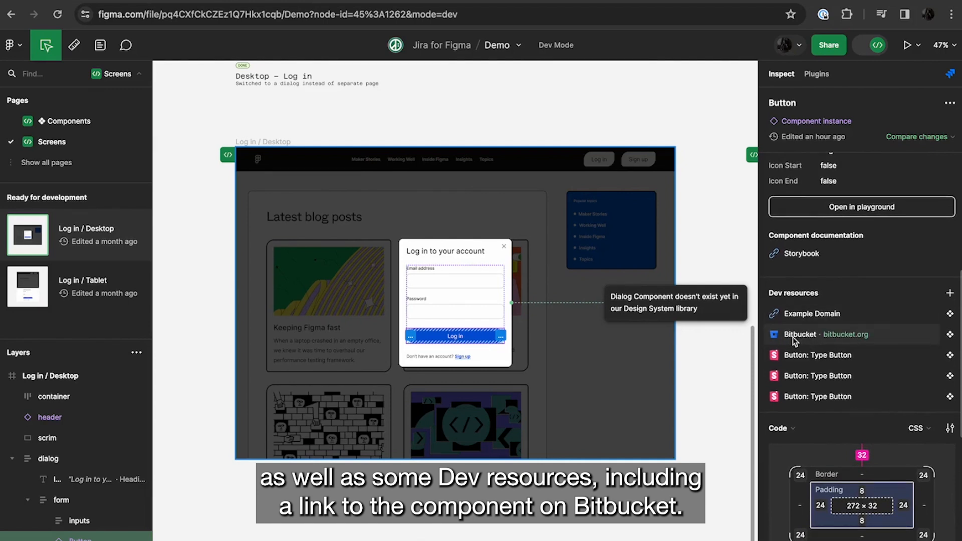
pyautogui.click(801, 335)
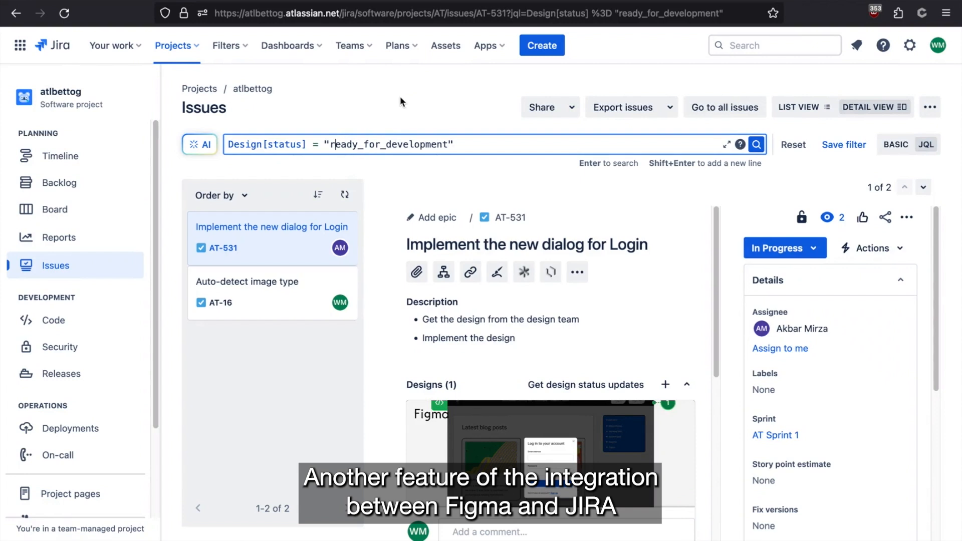
pyautogui.moveTo(395, 96)
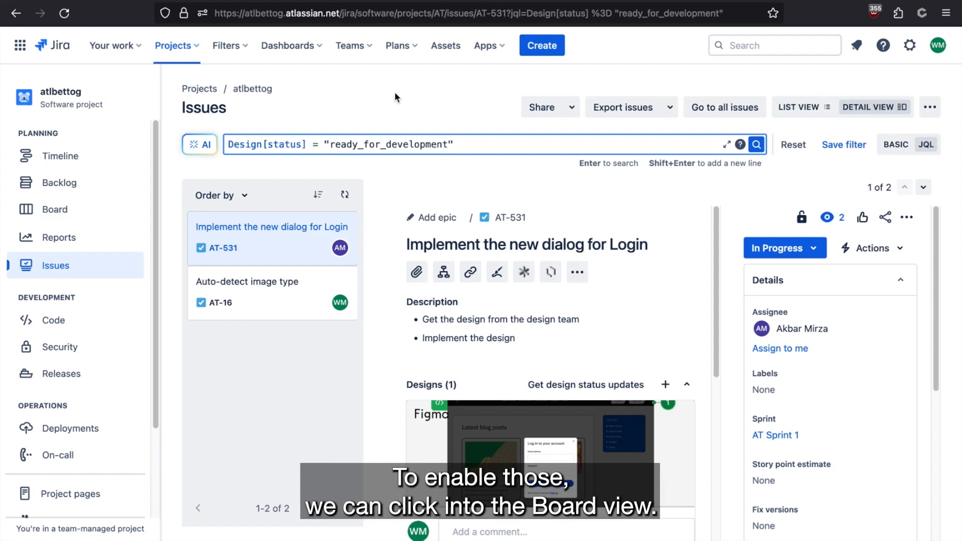
# From the sprint board's automation menu, browse rule templates down to the Design section.
pyautogui.click(54, 210)
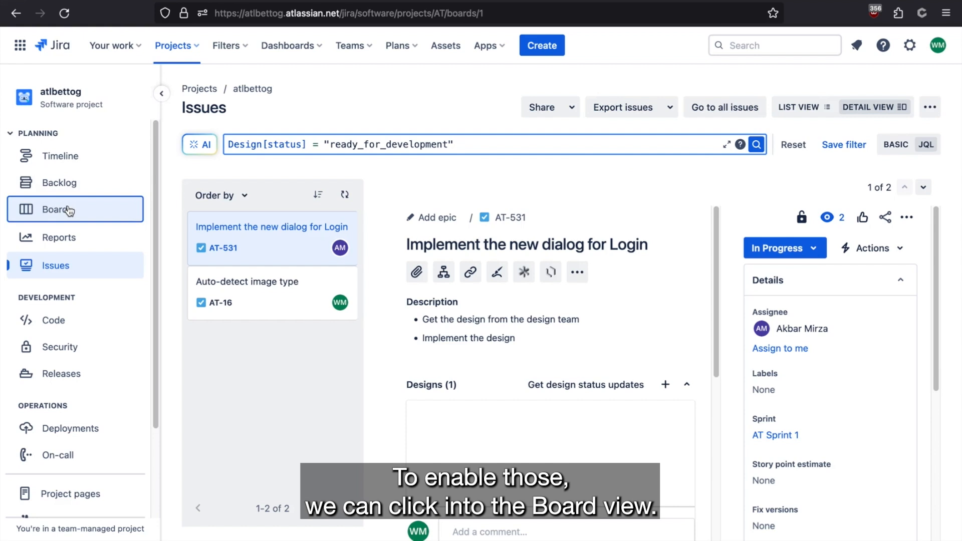
pyautogui.click(54, 209)
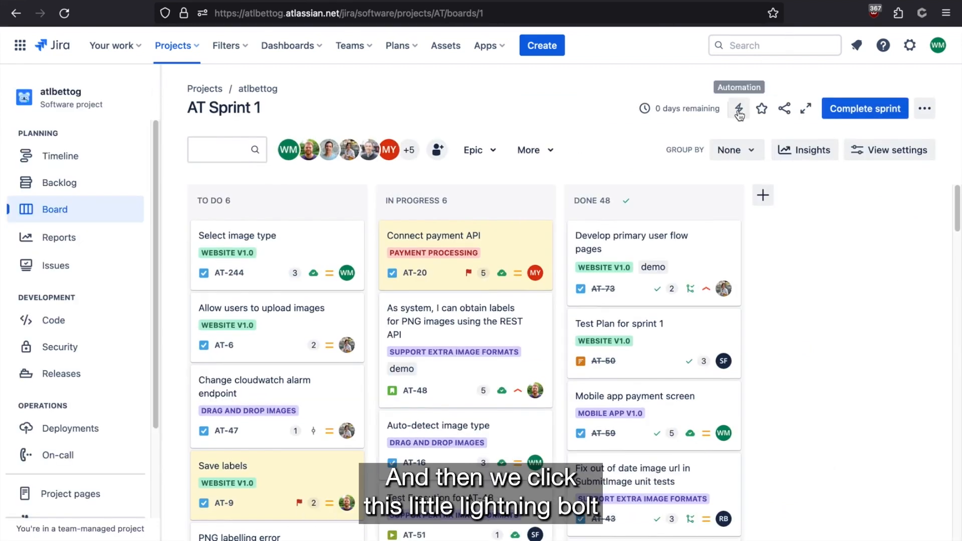
pyautogui.click(738, 108)
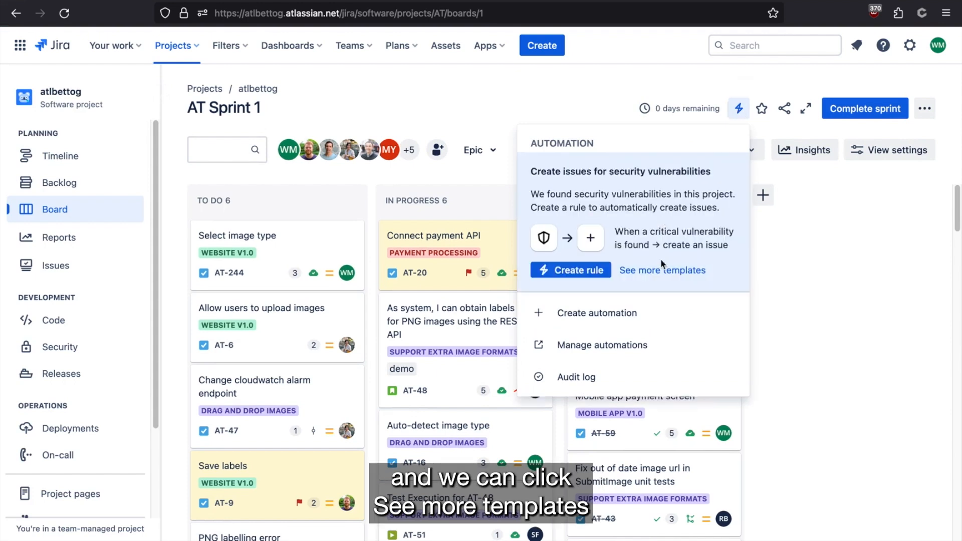
pyautogui.click(662, 270)
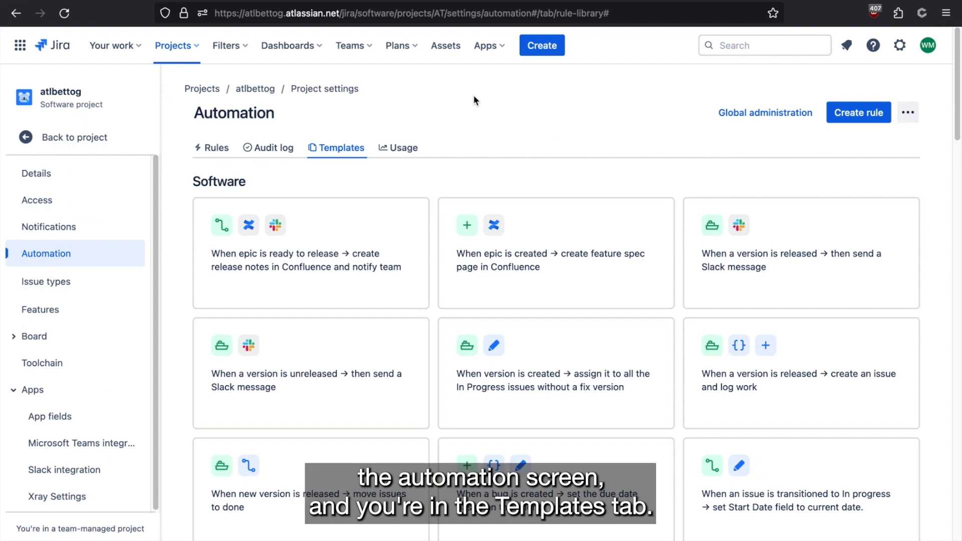
pyautogui.moveTo(495, 116)
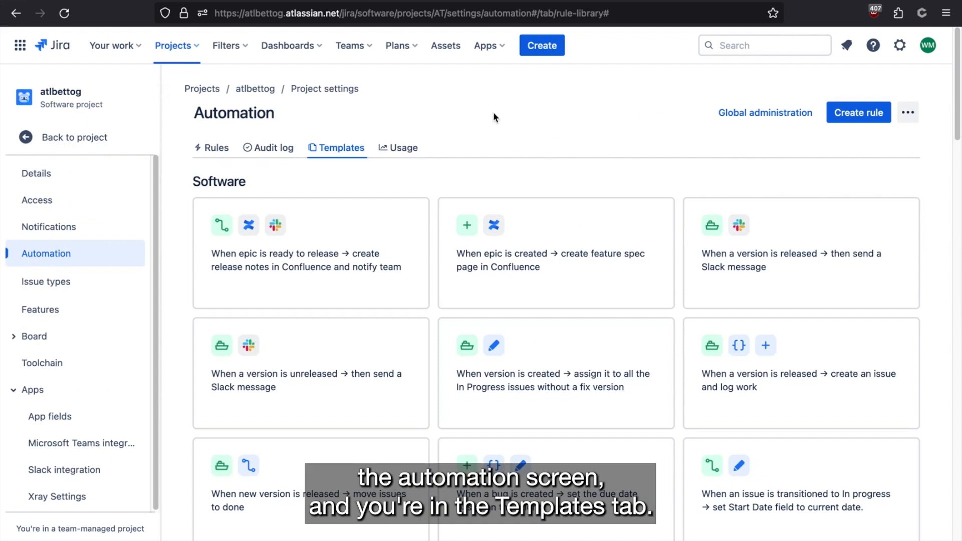
pyautogui.scroll(-3)
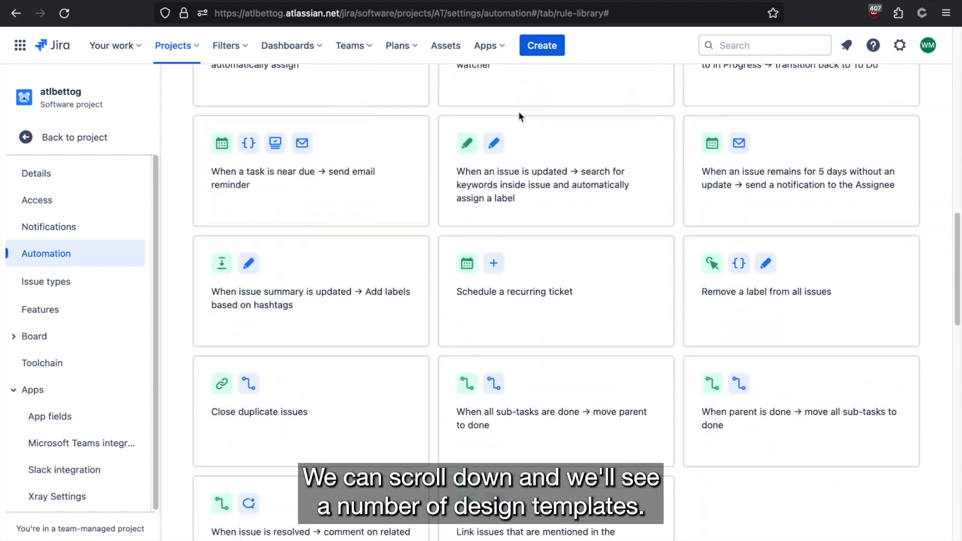
pyautogui.scroll(-3)
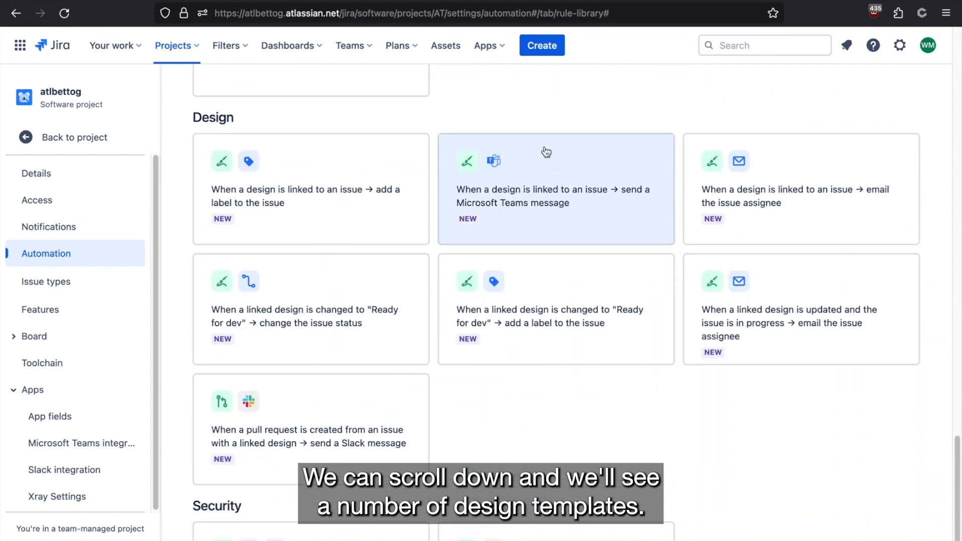
pyautogui.moveTo(316, 173)
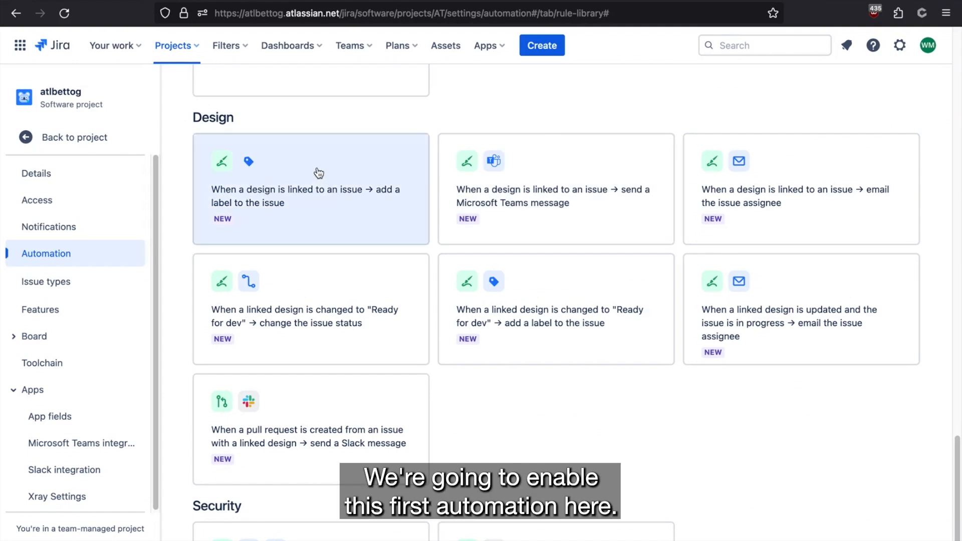
# Turn on the 'When a design is linked to an issue → add a label' rule from its template.
pyautogui.click(319, 173)
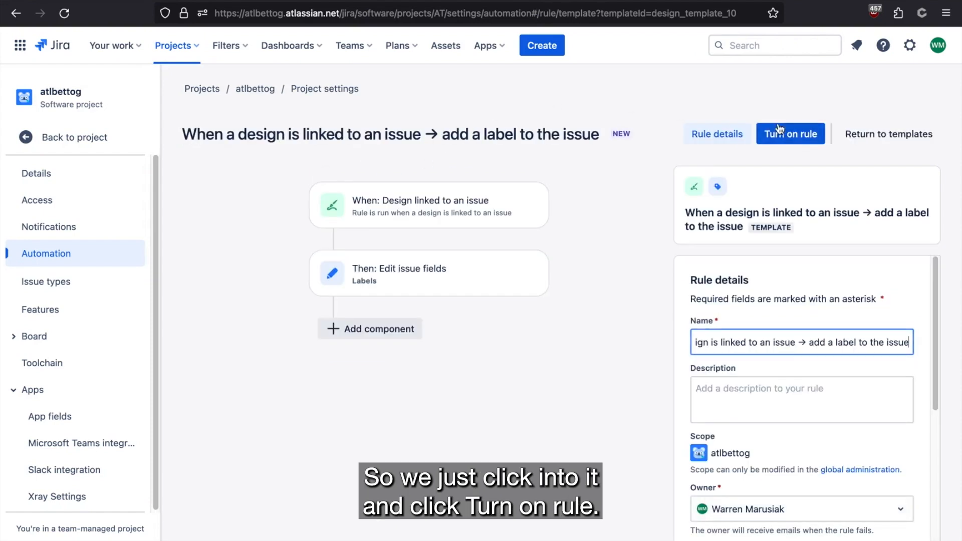
pyautogui.click(789, 135)
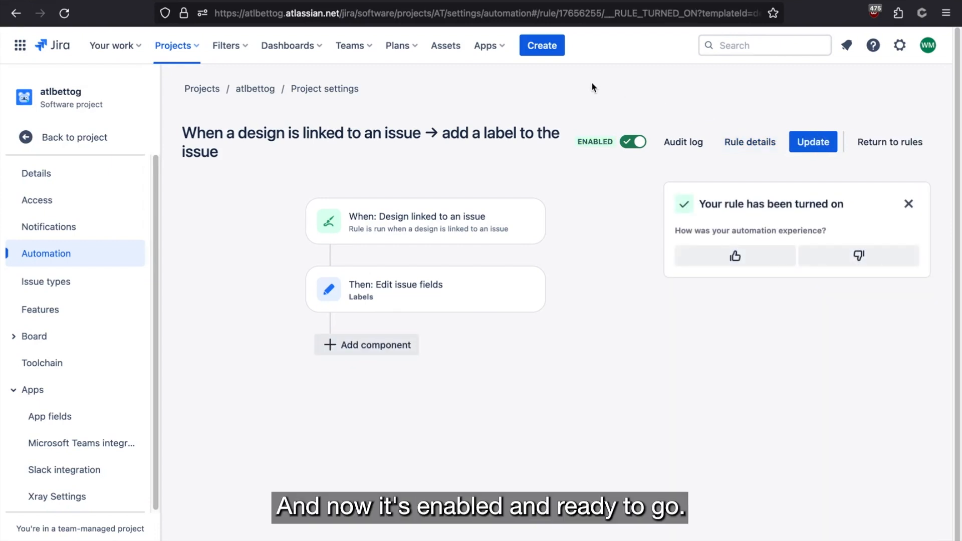
pyautogui.moveTo(437, 82)
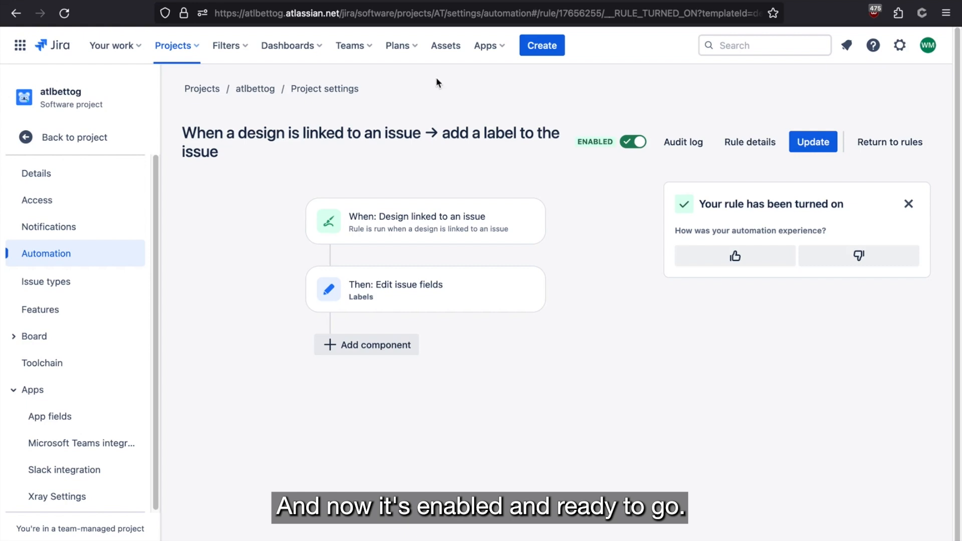
pyautogui.moveTo(570, 221)
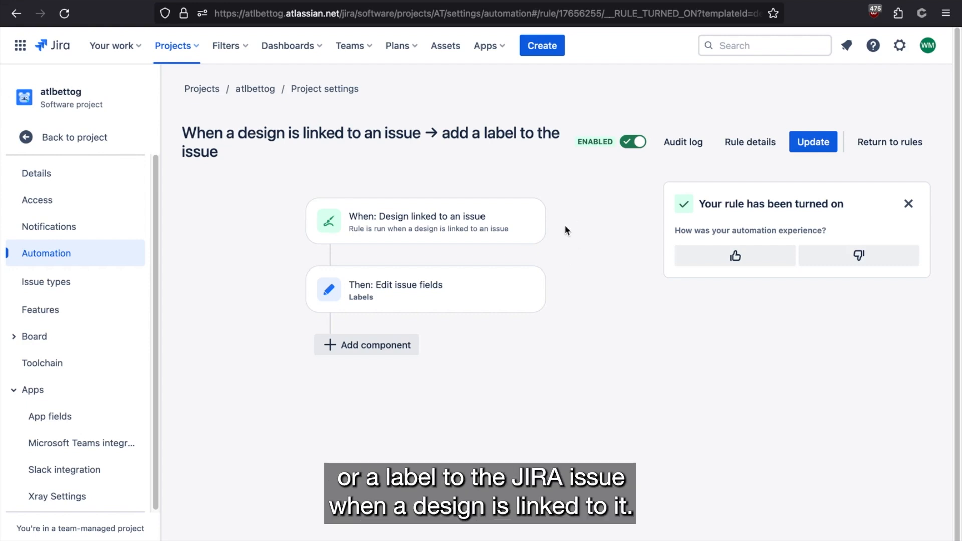
pyautogui.moveTo(377, 166)
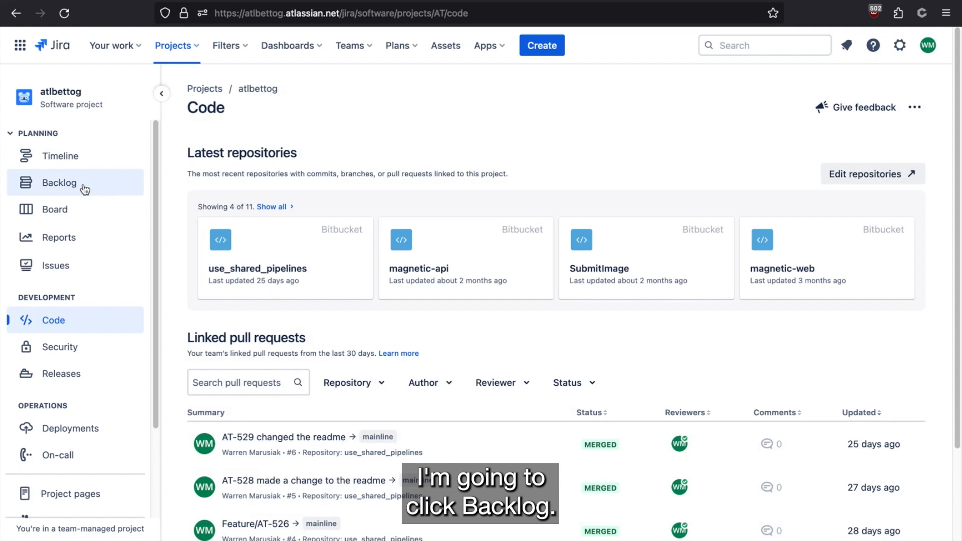
# Locate AT-532 'Demo the automation' in AT Sprint 1 on the backlog, then return to the sprint board.
pyautogui.click(59, 183)
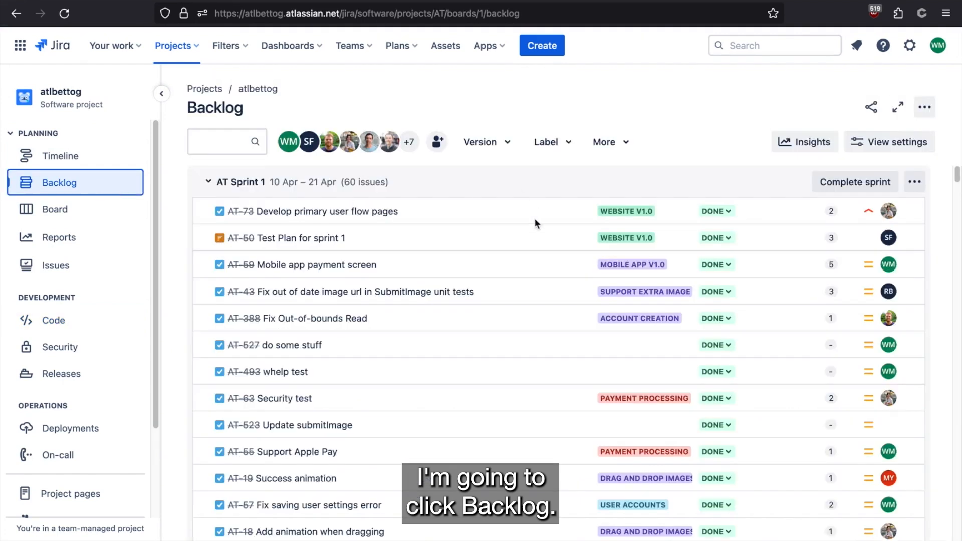
pyautogui.scroll(-3)
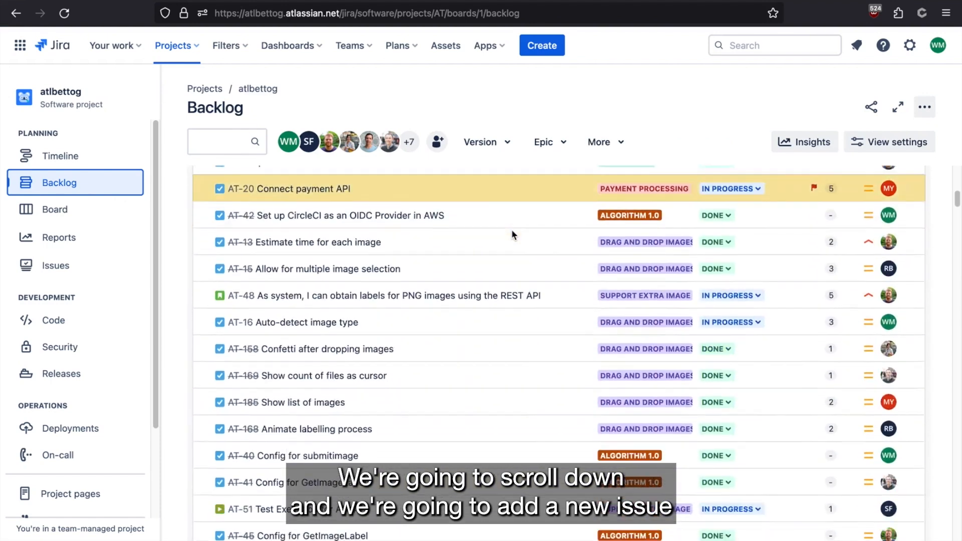
pyautogui.scroll(-3)
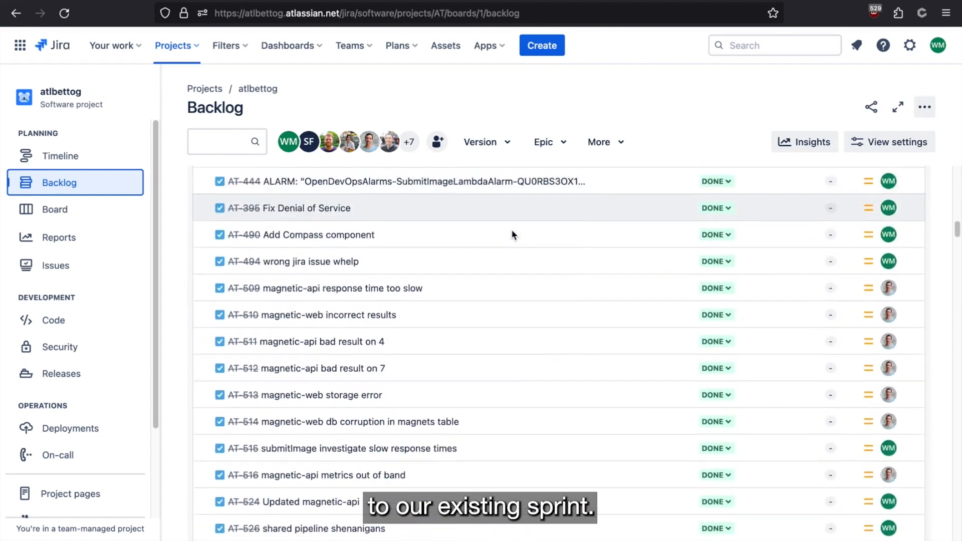
pyautogui.scroll(-3)
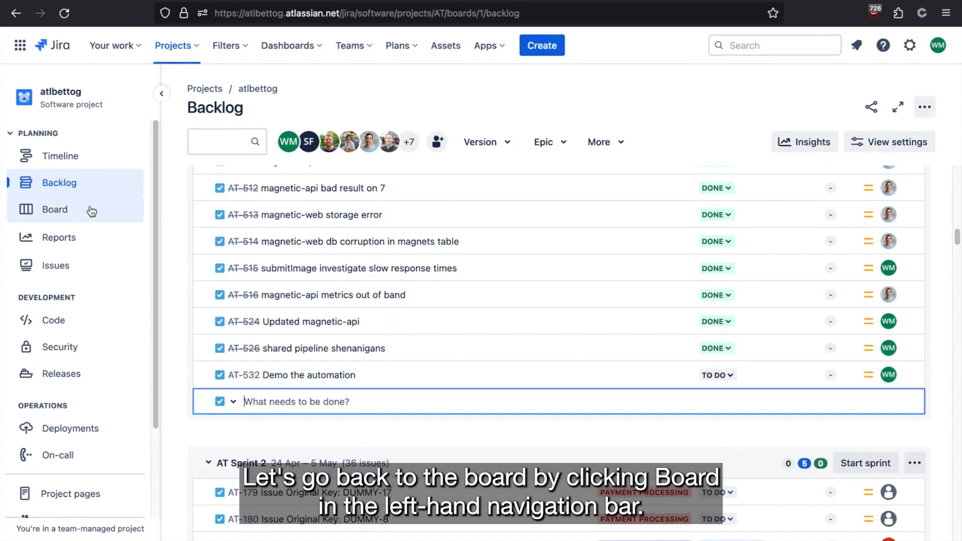
pyautogui.click(54, 210)
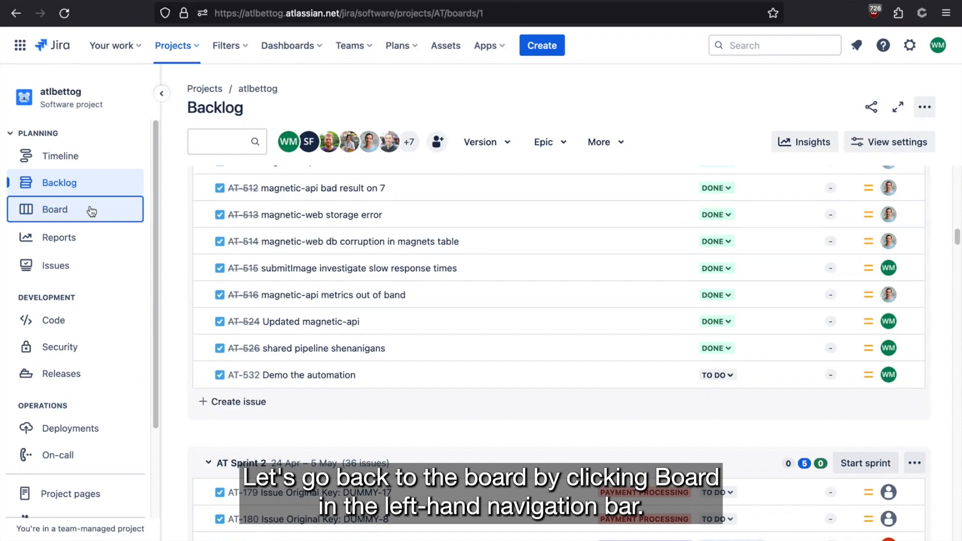
pyautogui.click(54, 209)
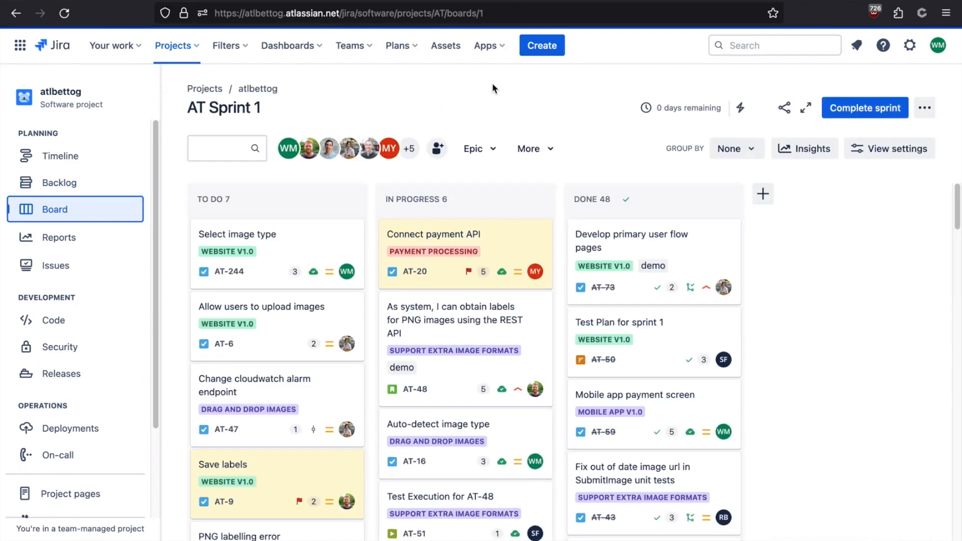
# Link the Figma Demo file URL to issue AT-532 as its design and return to the board.
pyautogui.scroll(-3)
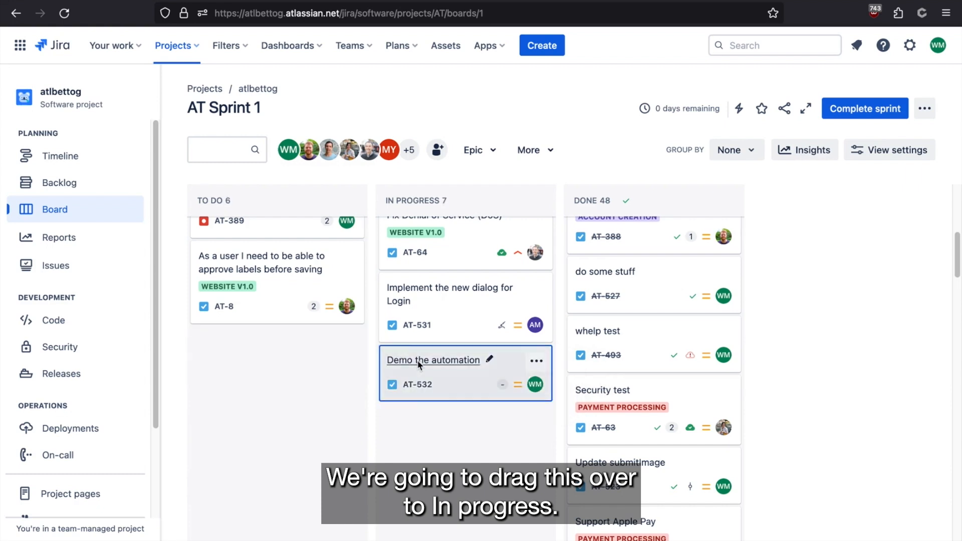
pyautogui.click(432, 372)
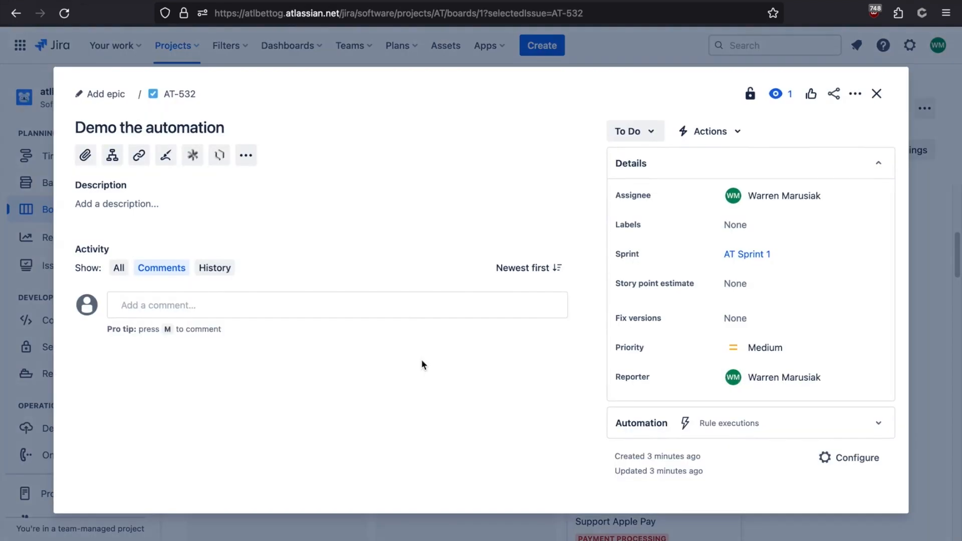
pyautogui.click(165, 155)
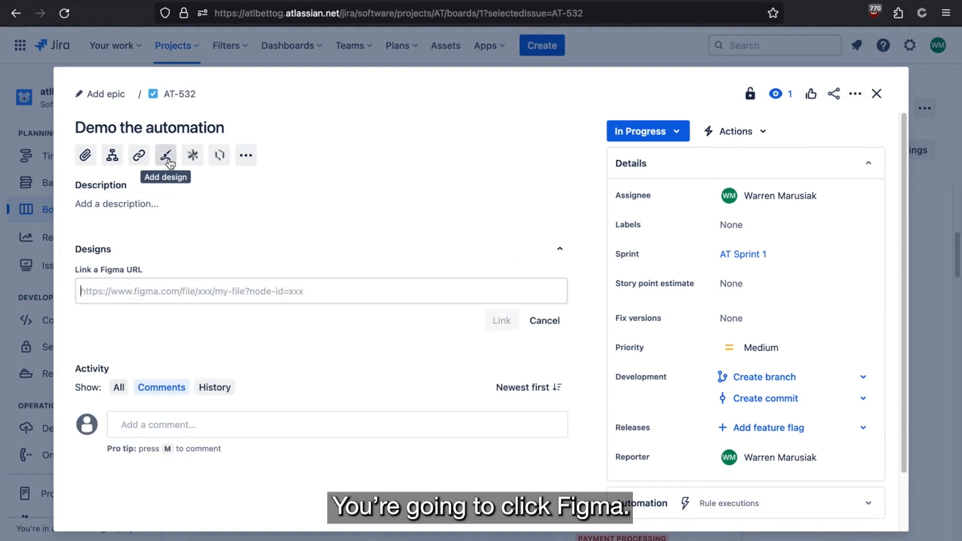
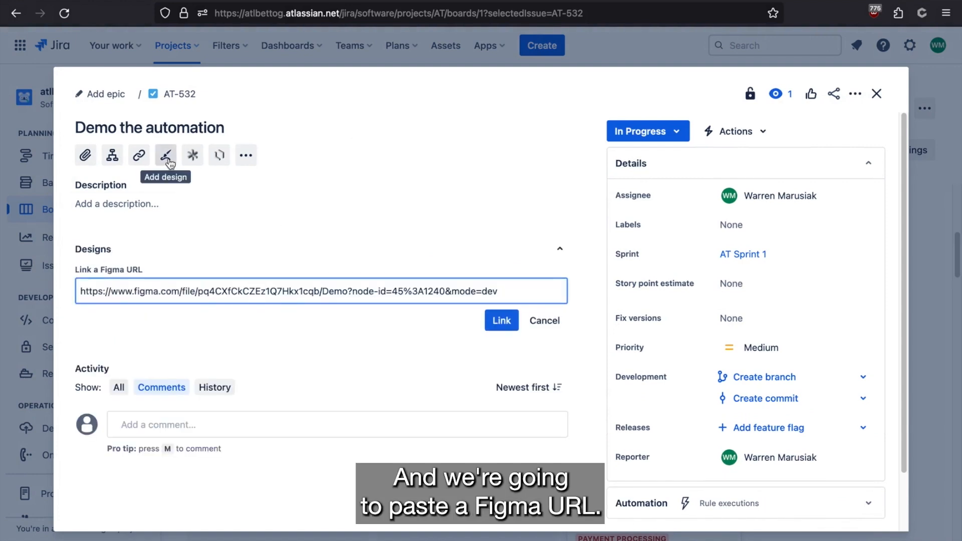
pyautogui.click(501, 321)
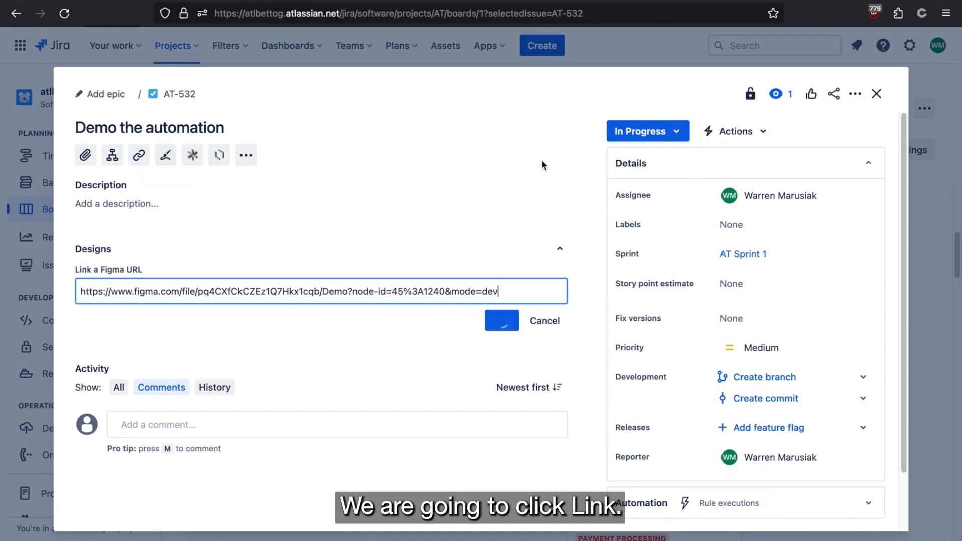
pyautogui.click(501, 321)
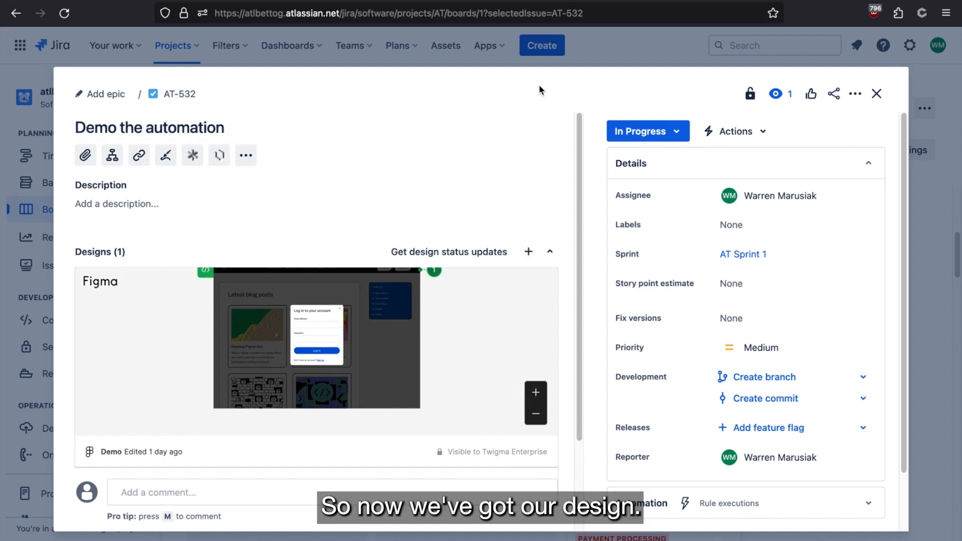
pyautogui.moveTo(875, 94)
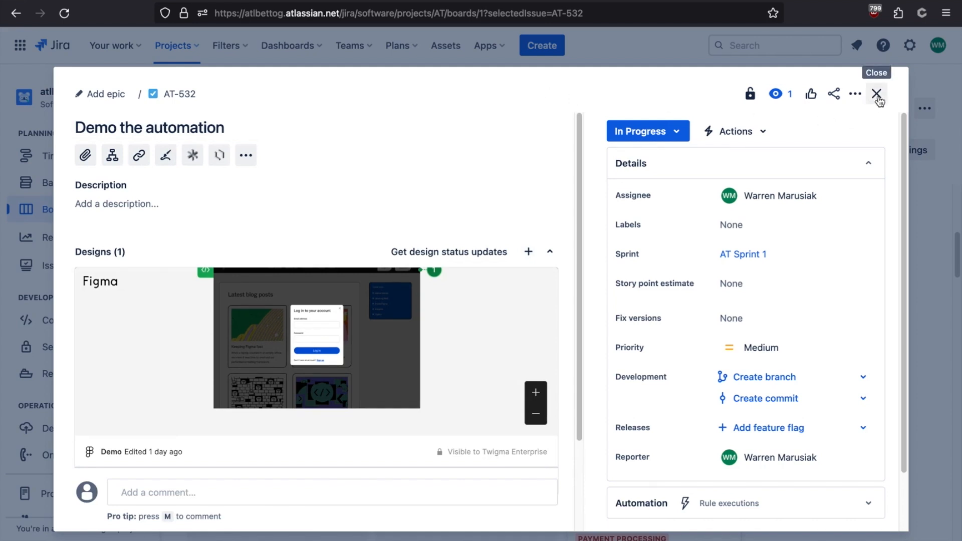
pyautogui.click(878, 93)
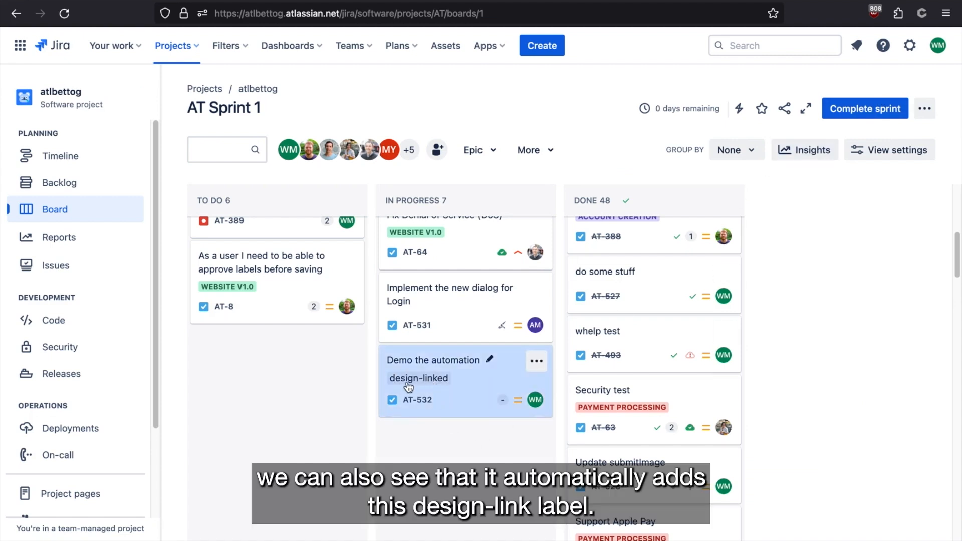
pyautogui.moveTo(424, 389)
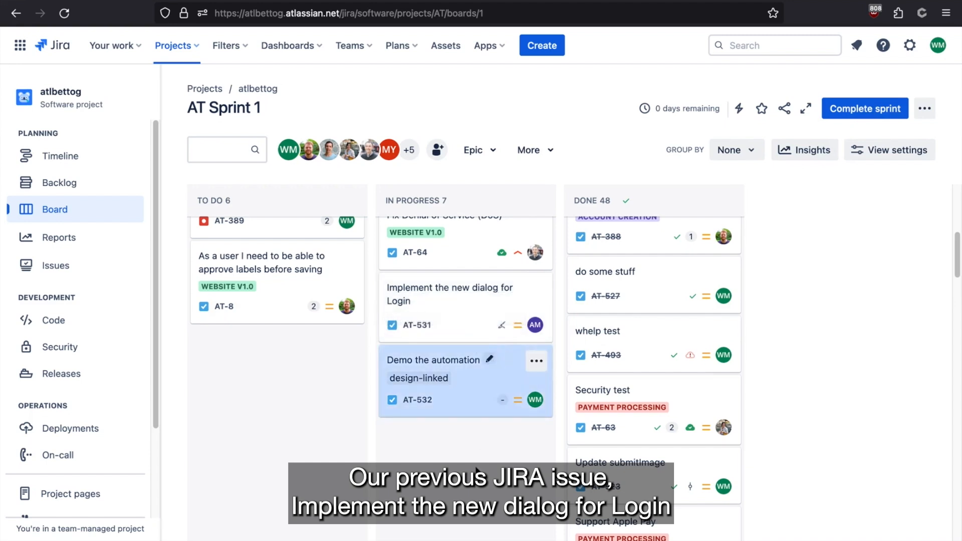
pyautogui.moveTo(462, 311)
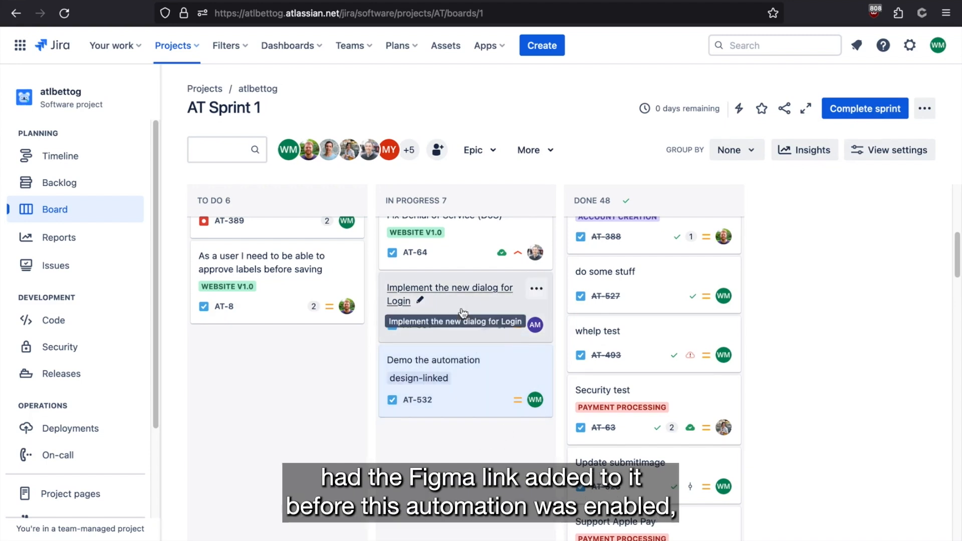